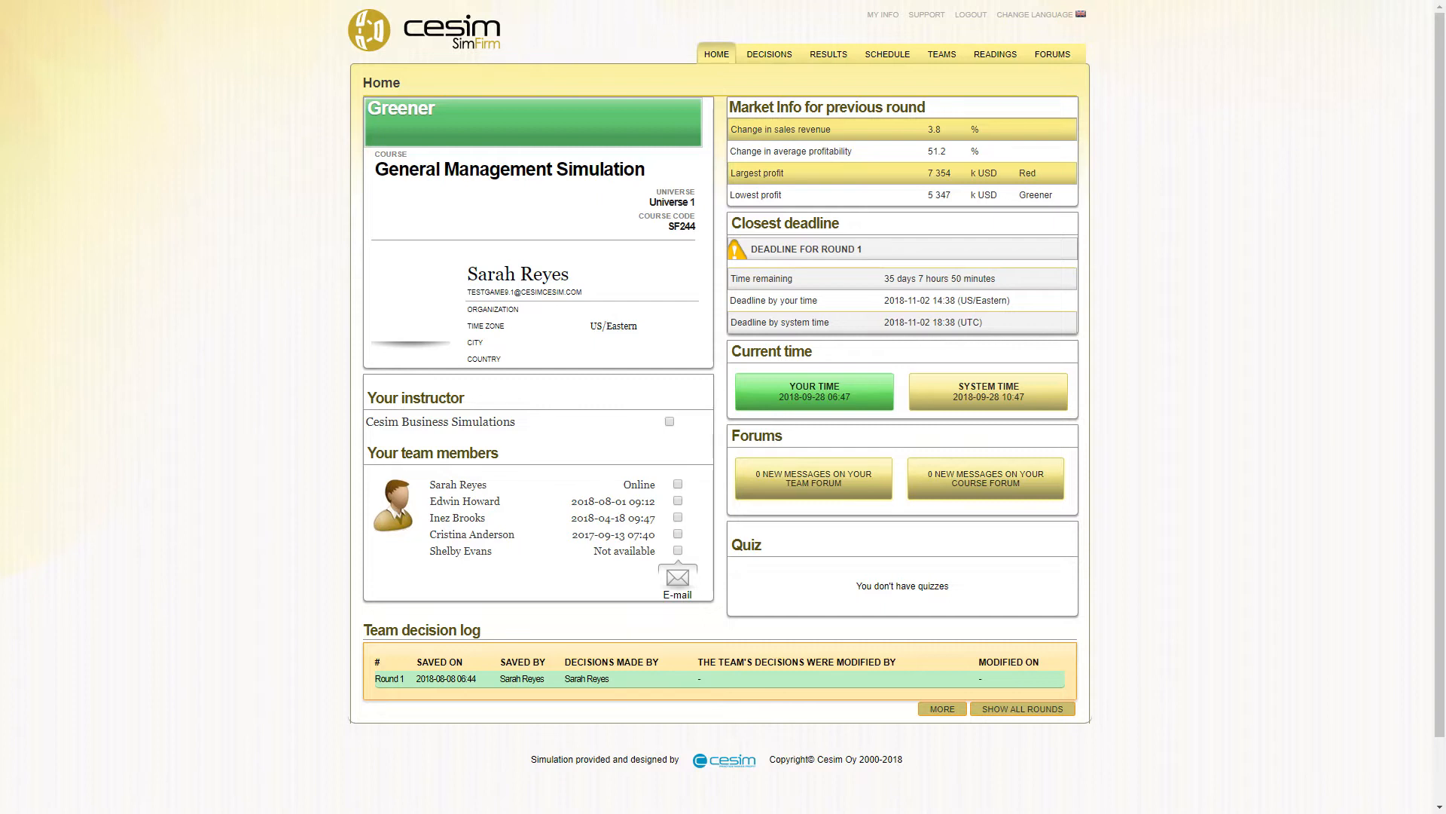
Go from the home overview to the Decisions Tutorial page with its video guidance
{"action": "left_click", "coordinate": [769, 54]}
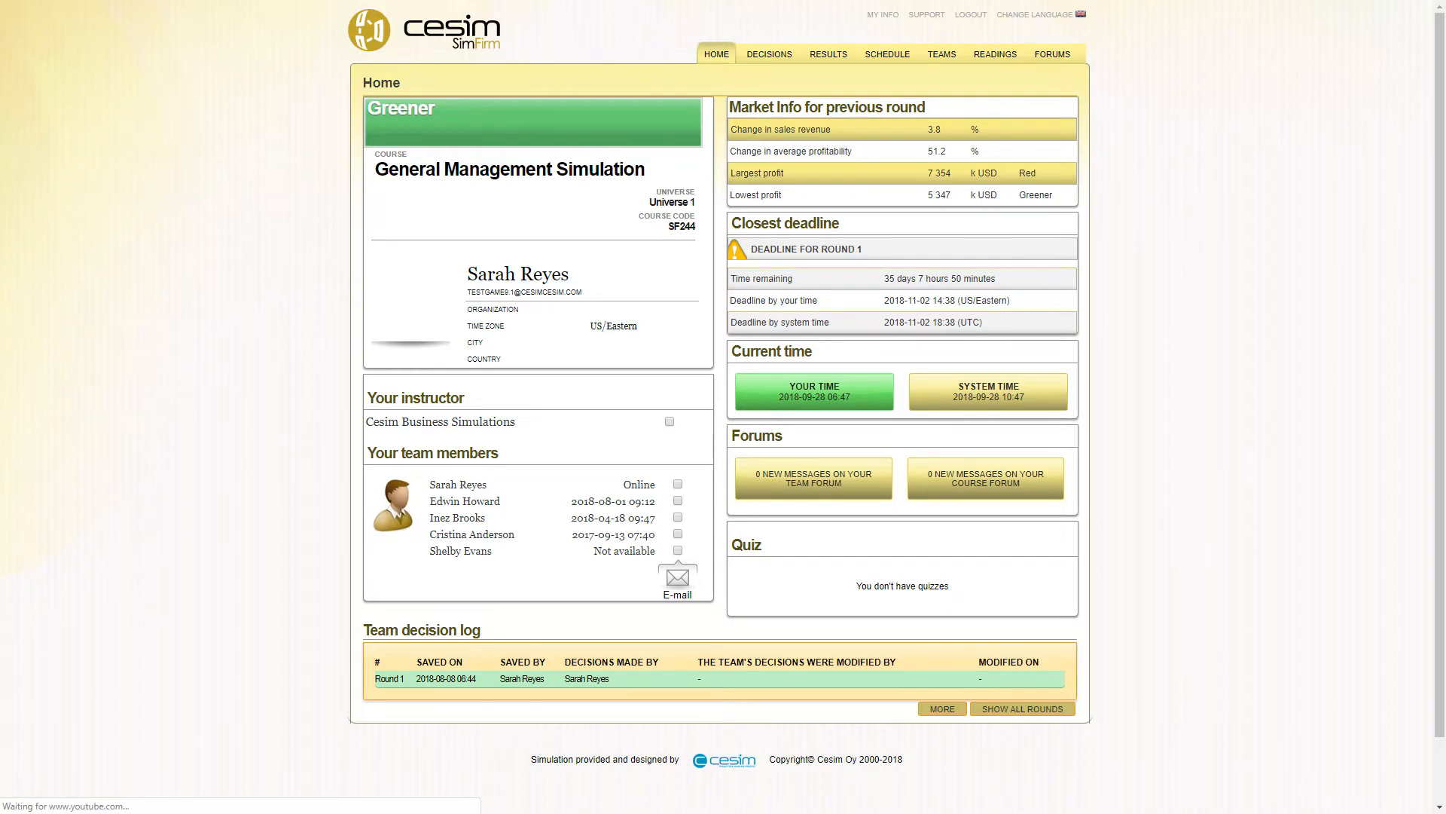
{"action": "left_click", "coordinate": [768, 54]}
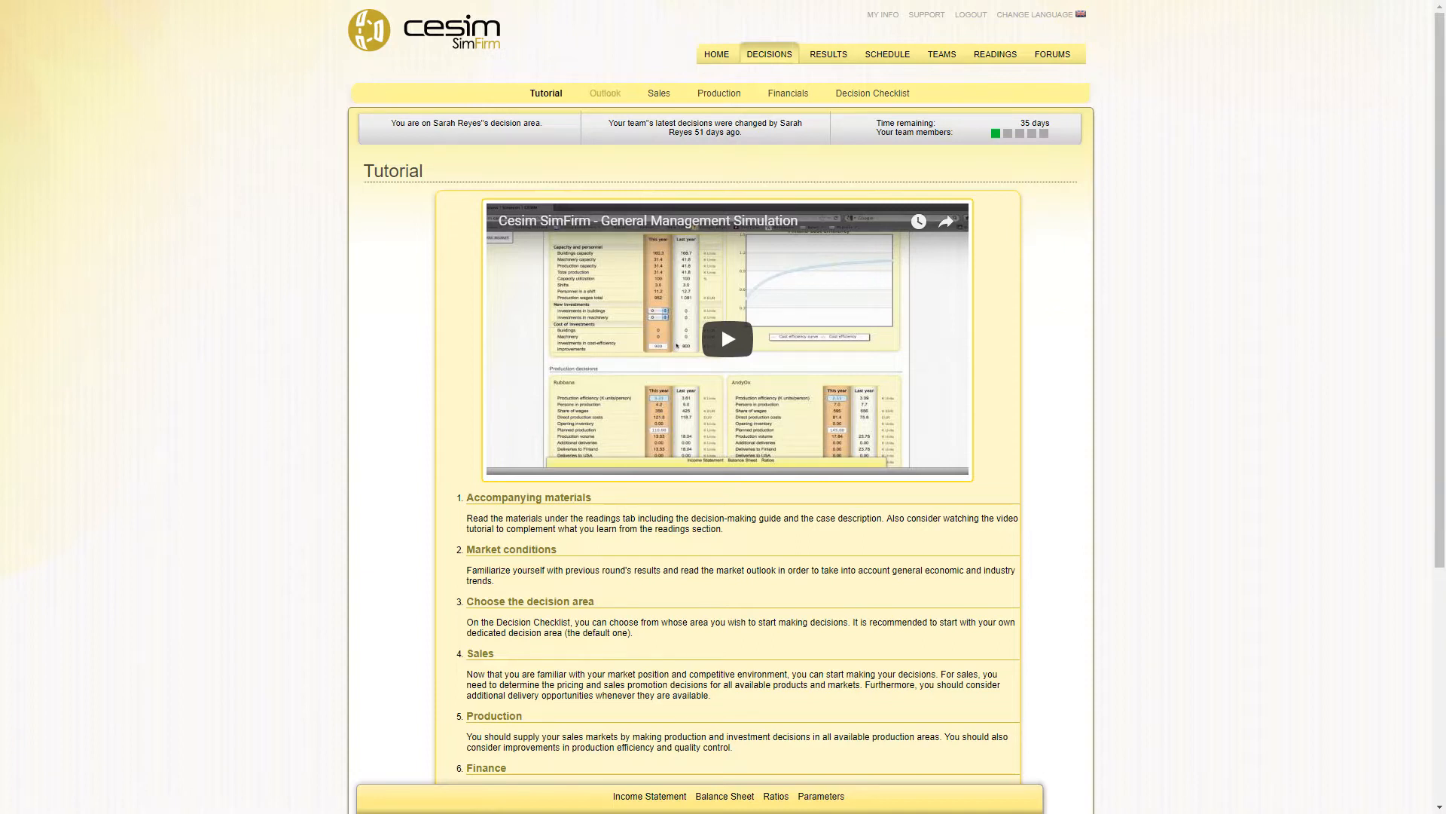
Read the round's Outlook page, then view the Sales Market Report for Rubbana and AndyOx
{"action": "left_click", "coordinate": [604, 92]}
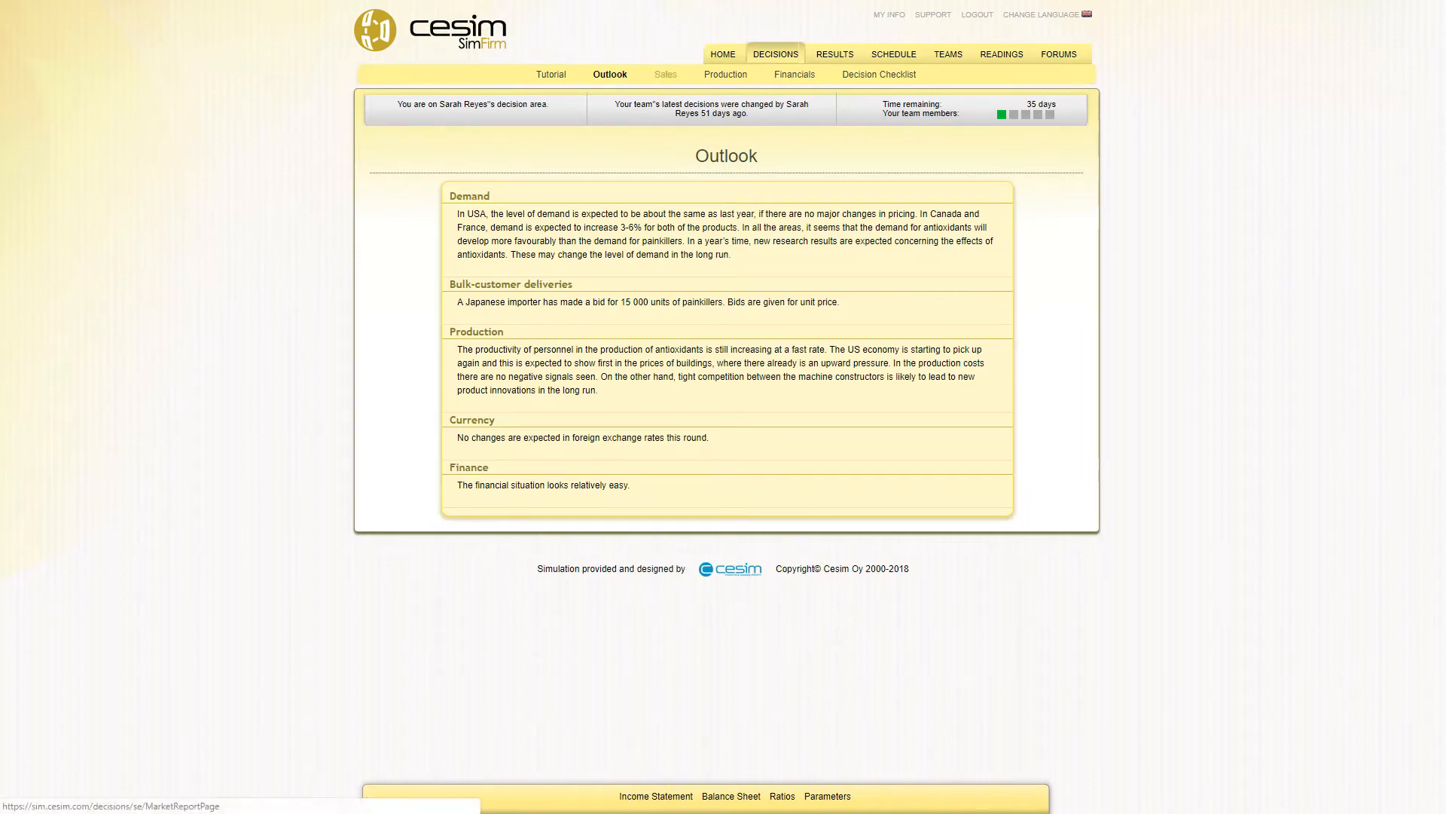
{"action": "left_click", "coordinate": [665, 74]}
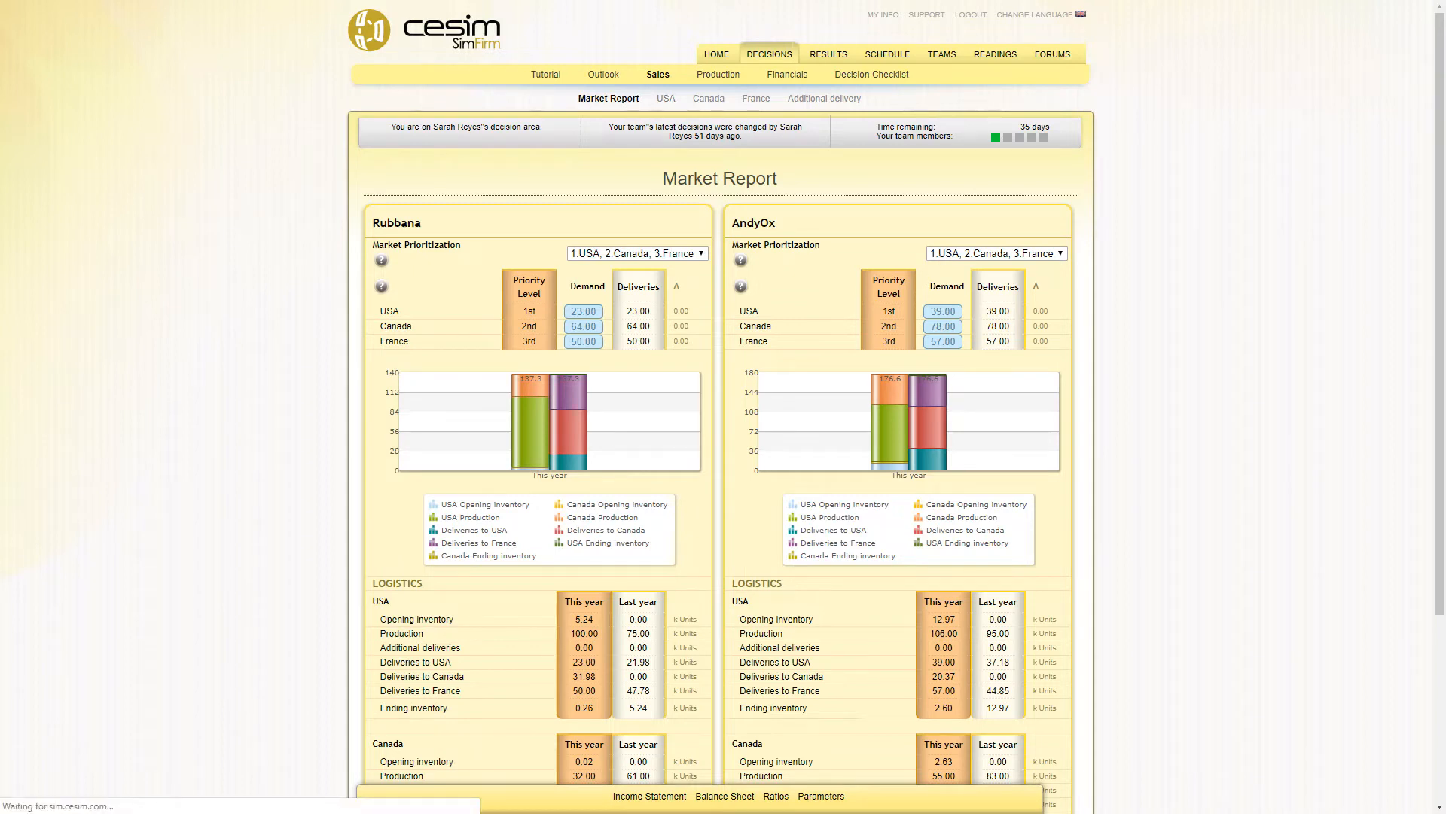
Check USA and Canada sales figures, then view Production's Quality Control budgets and curves
{"action": "left_click", "coordinate": [664, 98]}
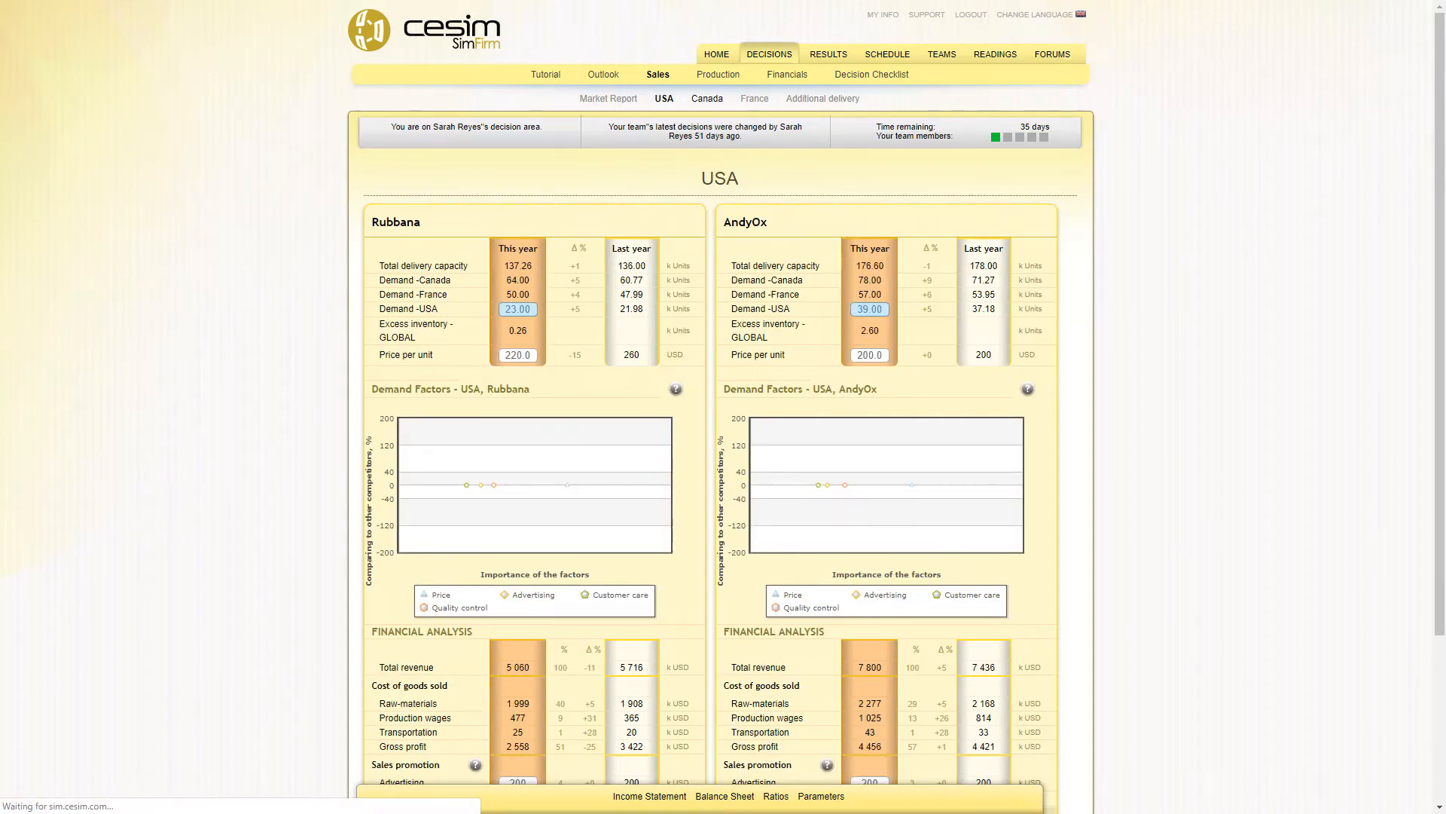
{"action": "left_click", "coordinate": [707, 99]}
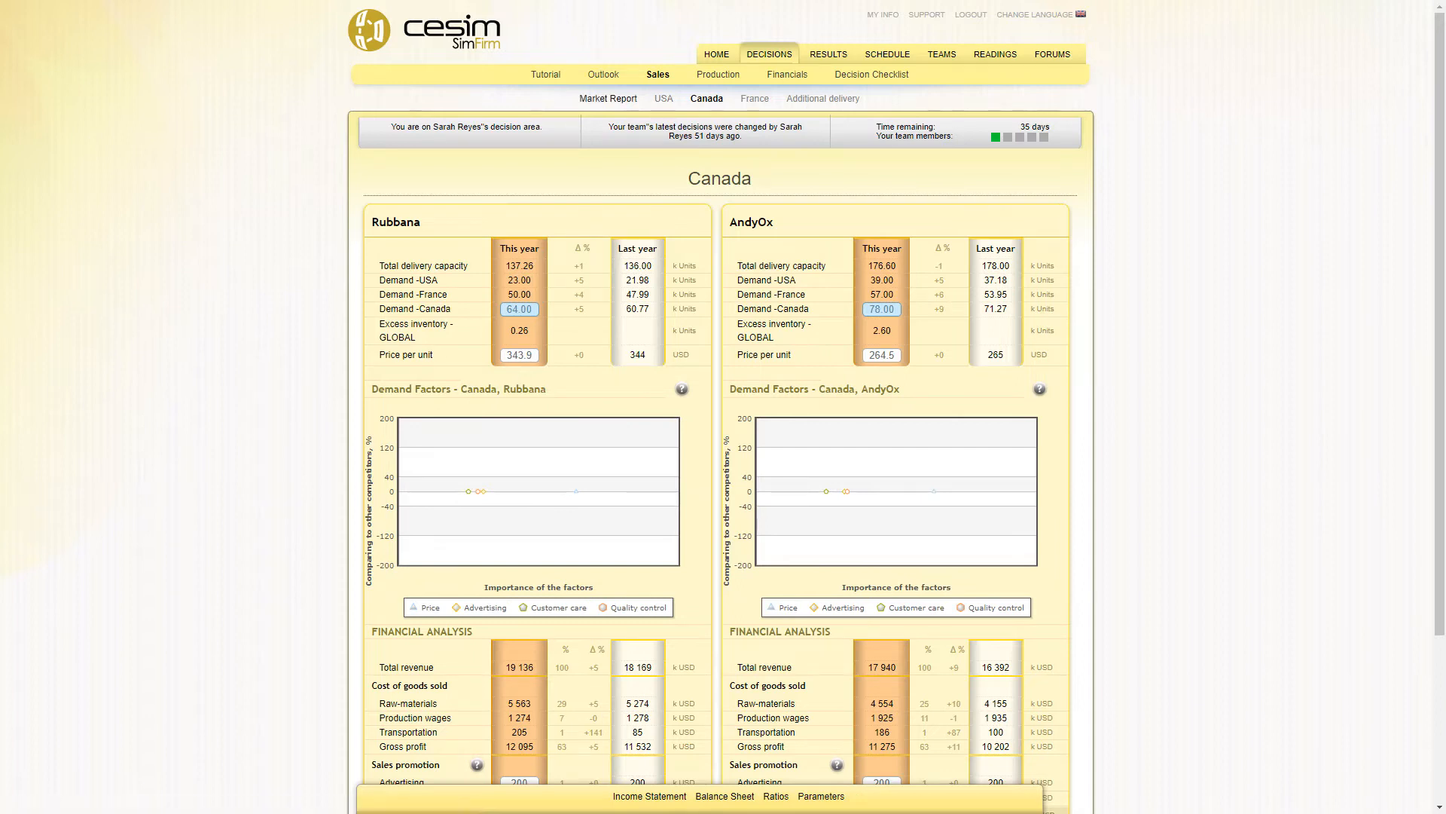
{"action": "left_click", "coordinate": [608, 99]}
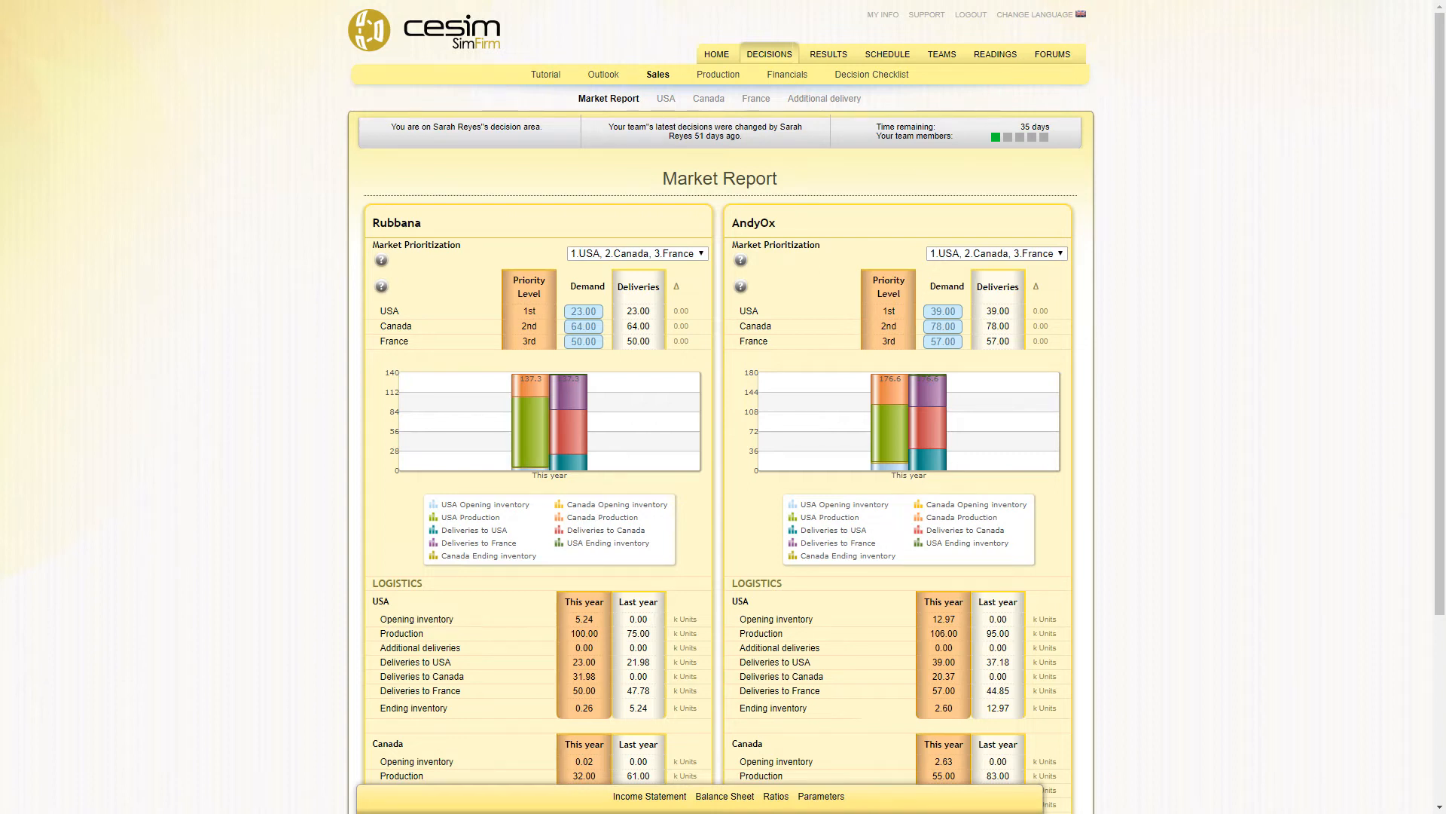
{"action": "left_click", "coordinate": [717, 74]}
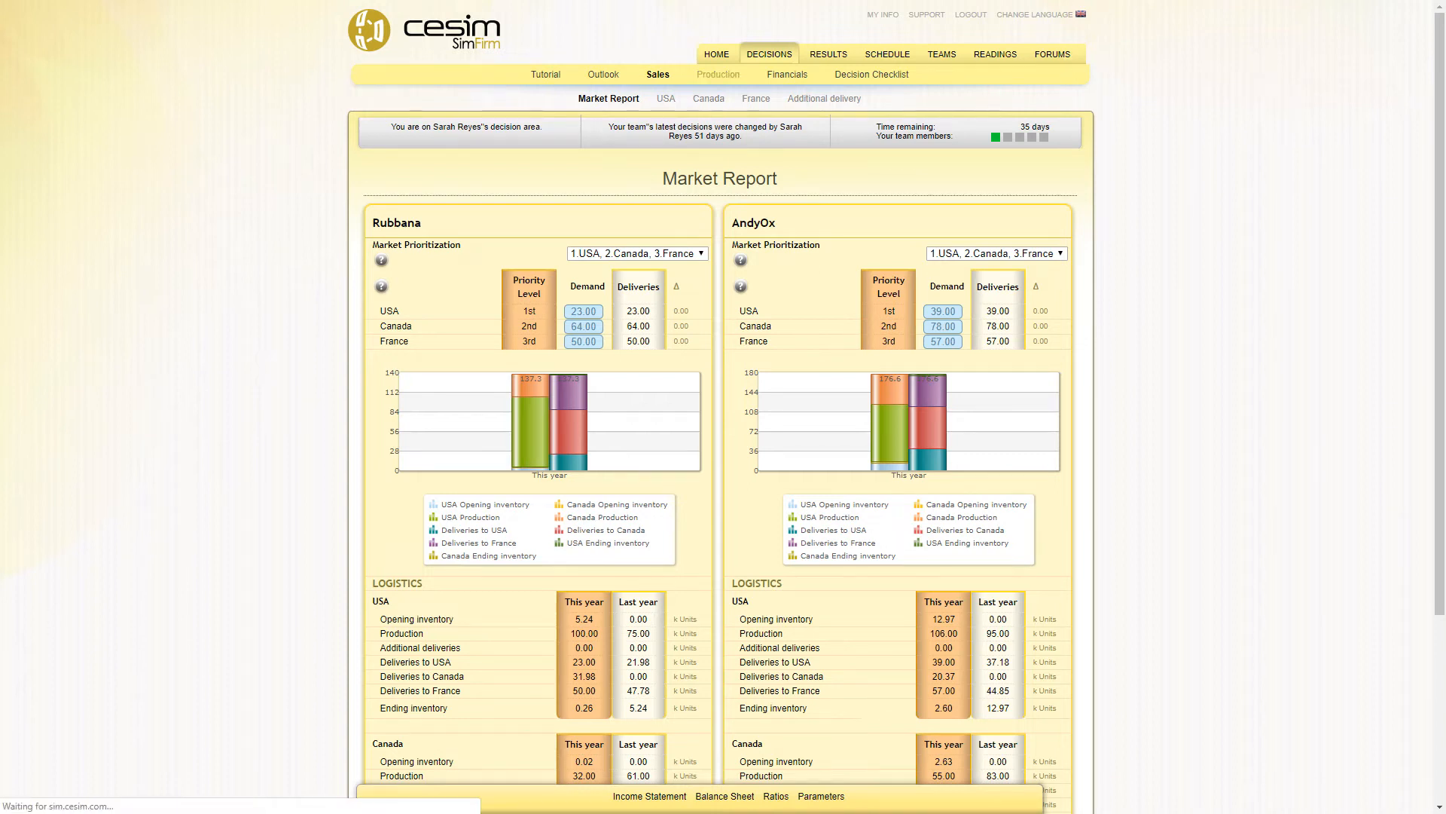
{"action": "left_click", "coordinate": [718, 74]}
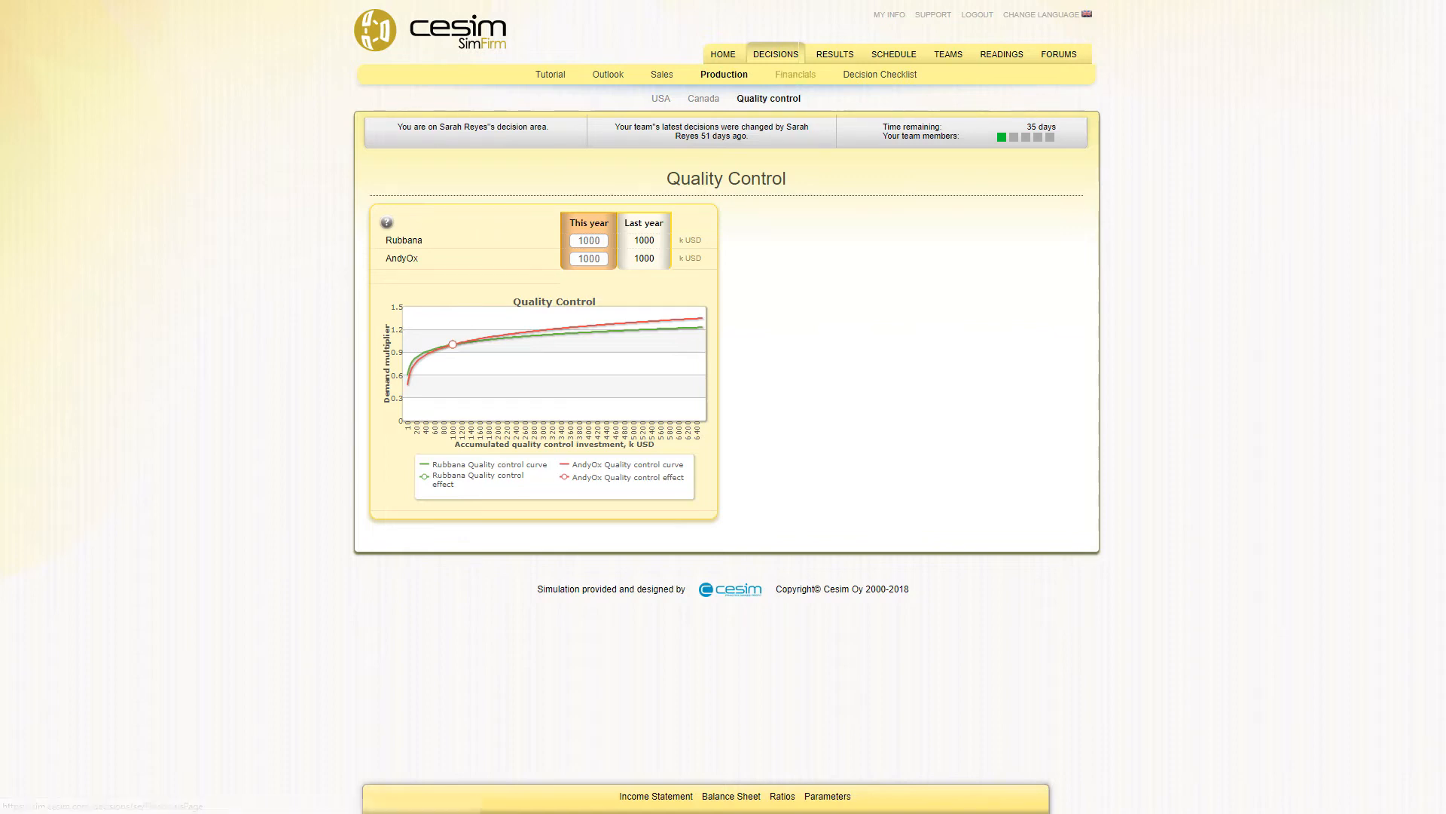
Show the Financials page with cash flow, equity, debt and capital-structure figures
{"action": "left_click", "coordinate": [794, 74]}
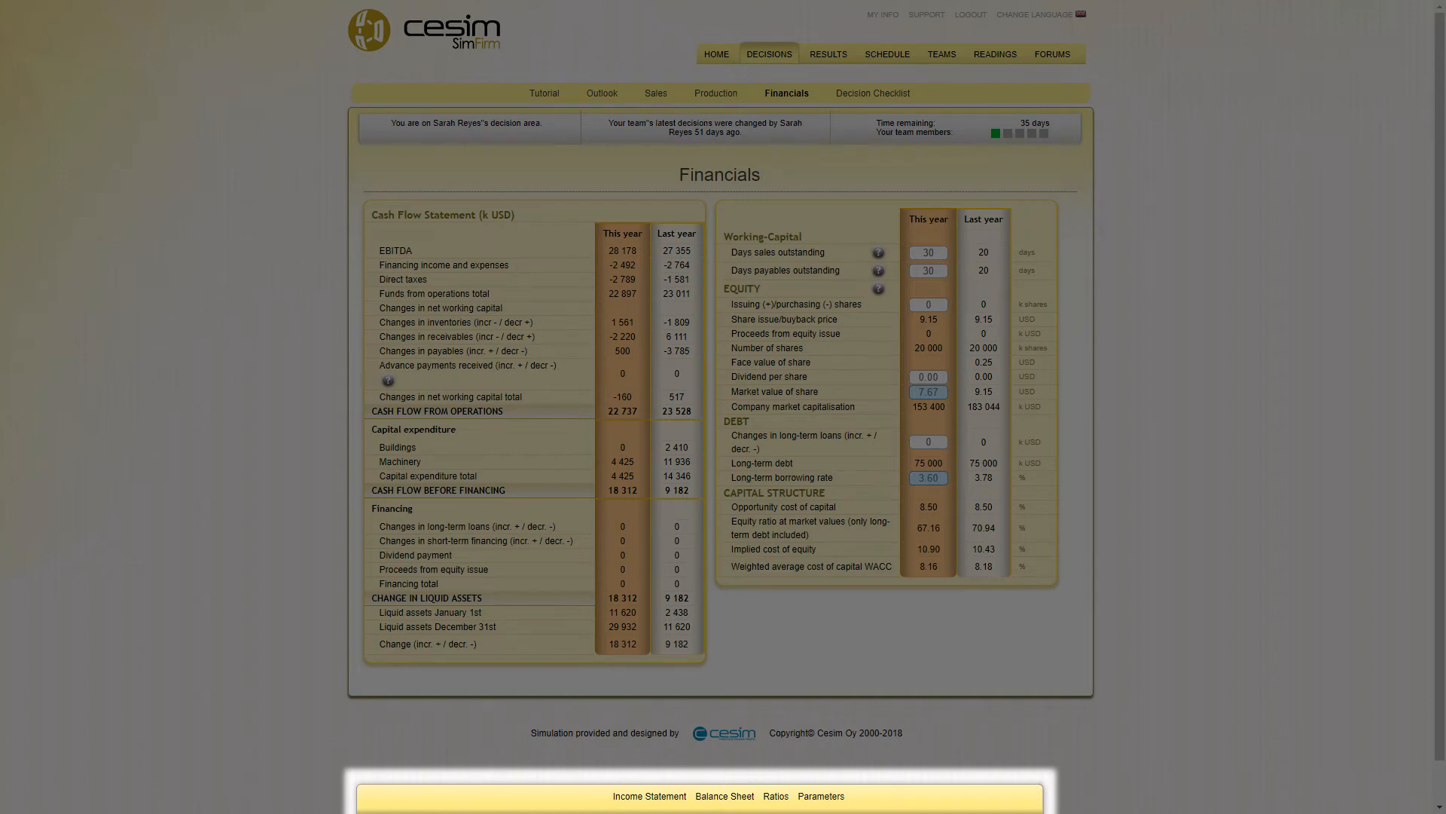
View the projected income statement and ratios, then the Round 1 Decision Checklist
{"action": "left_click", "coordinate": [648, 795]}
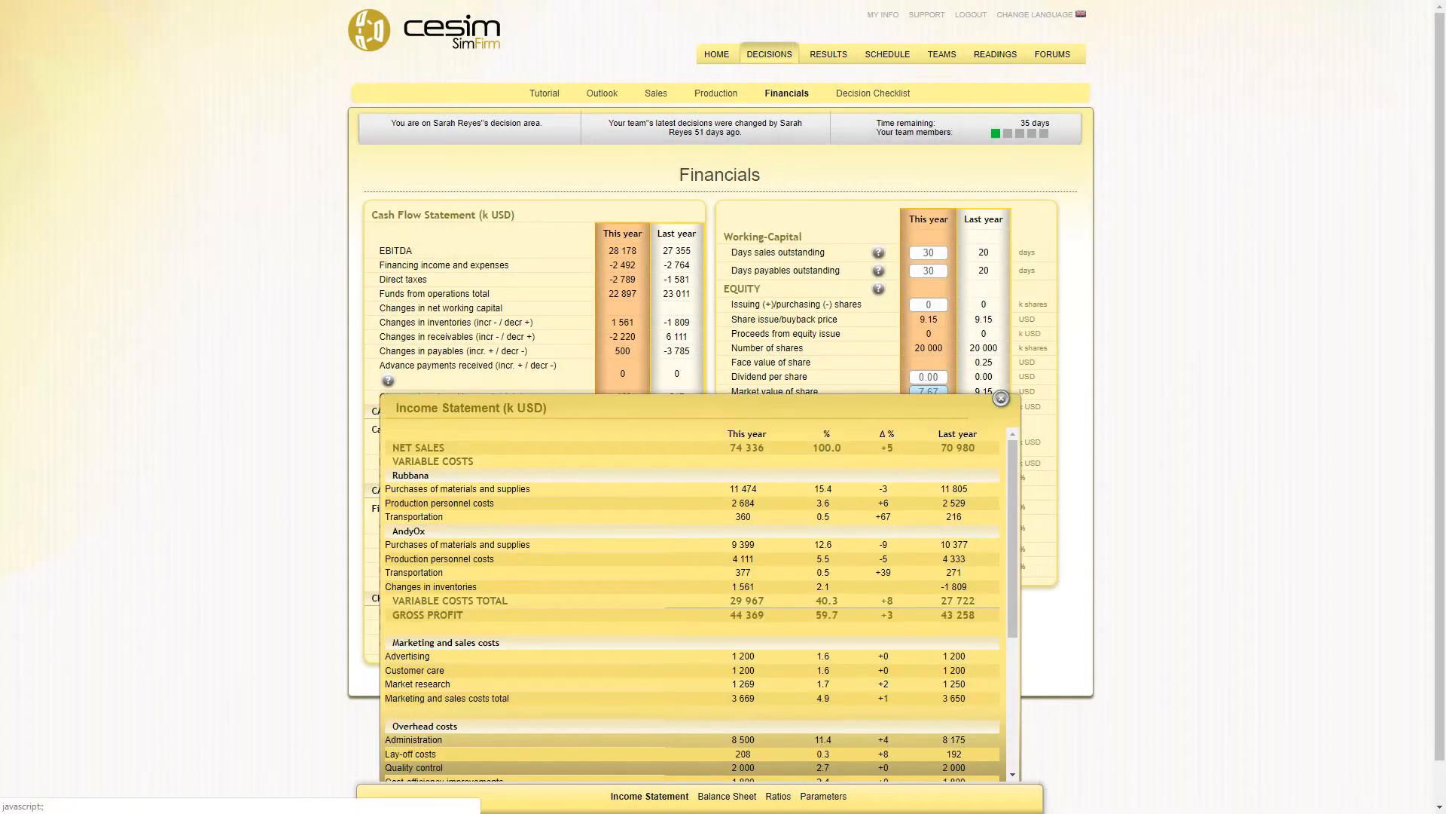
{"action": "left_click", "coordinate": [776, 796]}
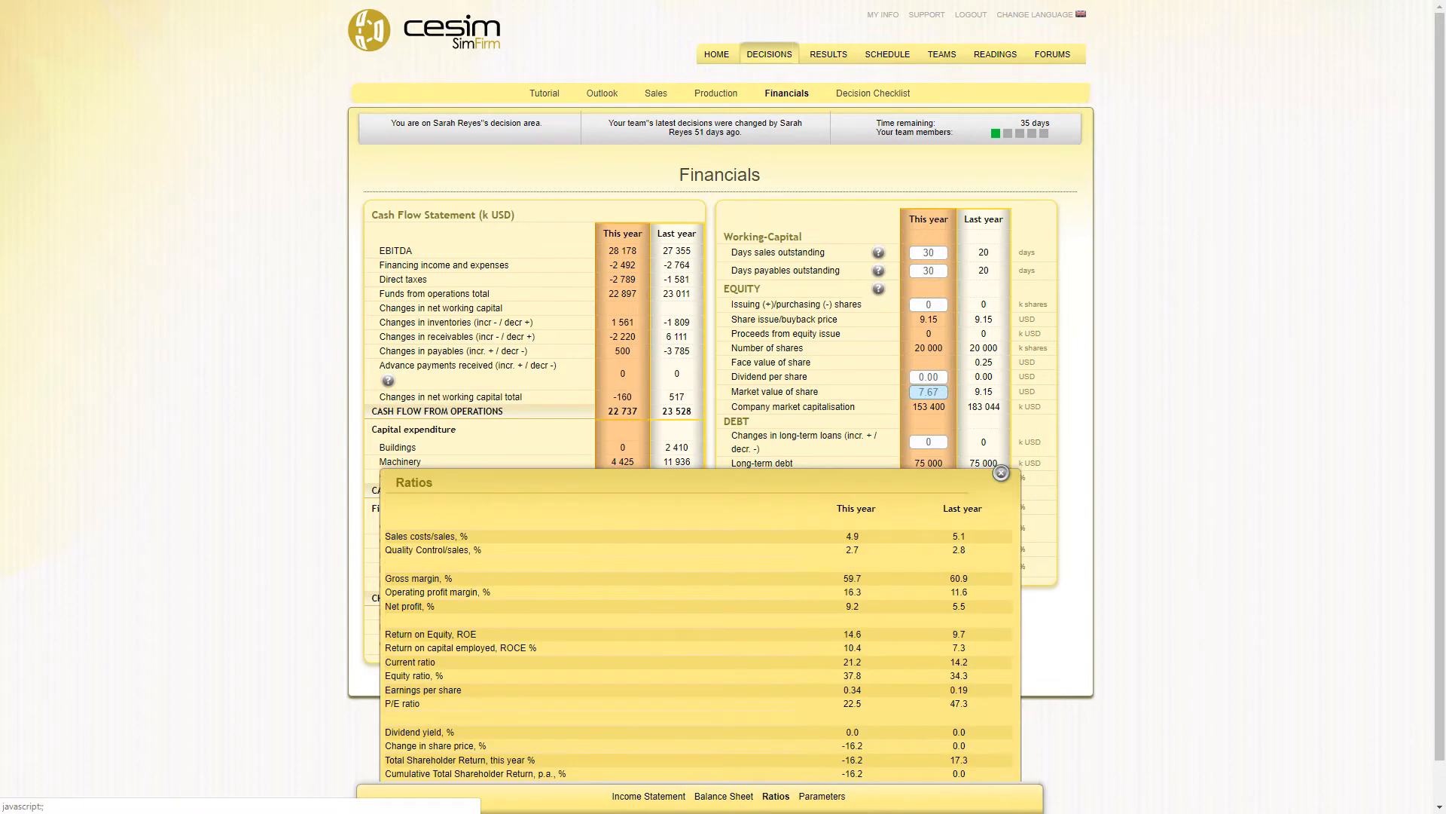
{"action": "left_click", "coordinate": [821, 796]}
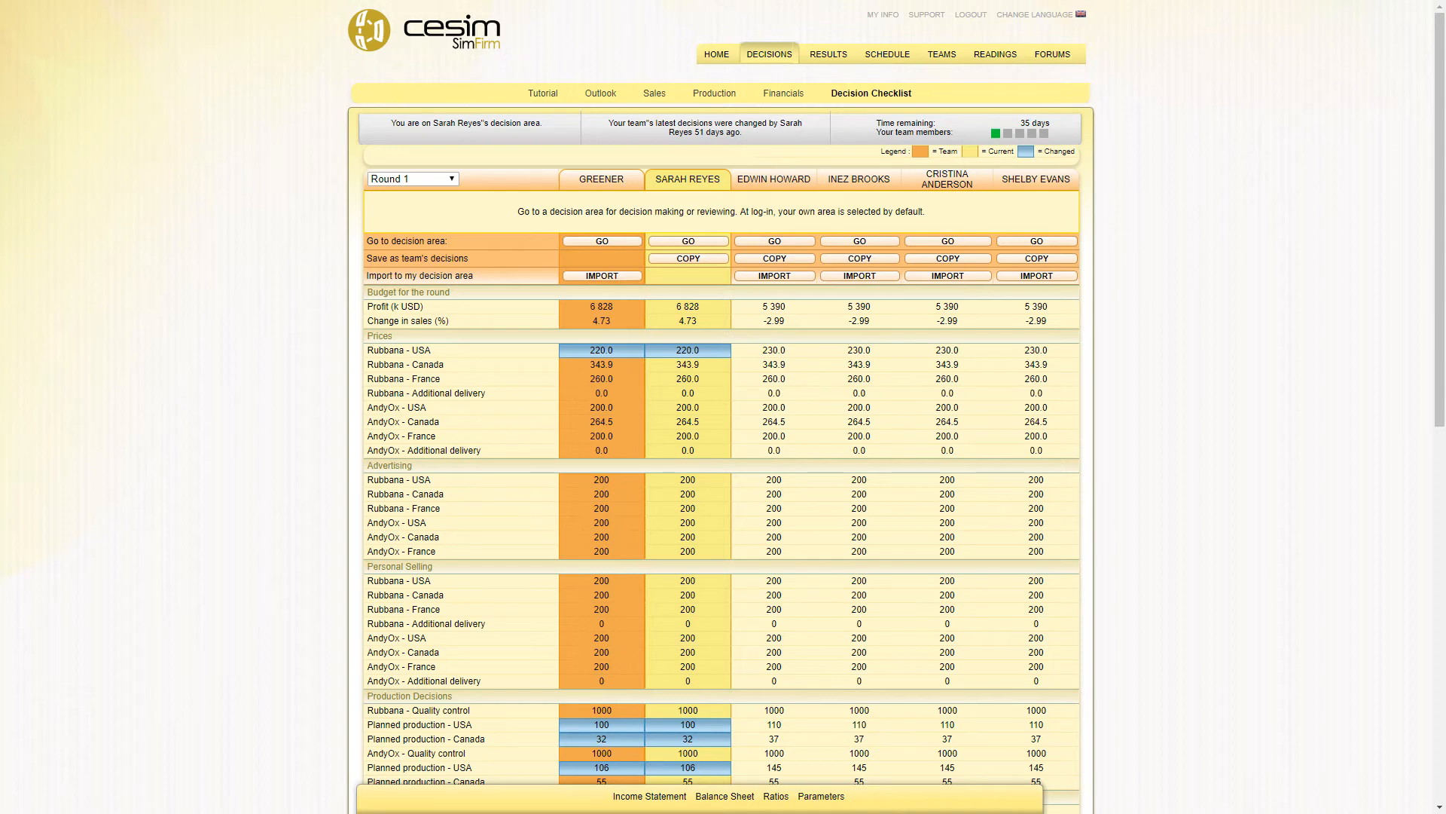
Scroll through the Decision Checklist, then open the four-team results comparison chart
{"action": "scroll", "scroll_direction": "down", "scroll_amount": 3}
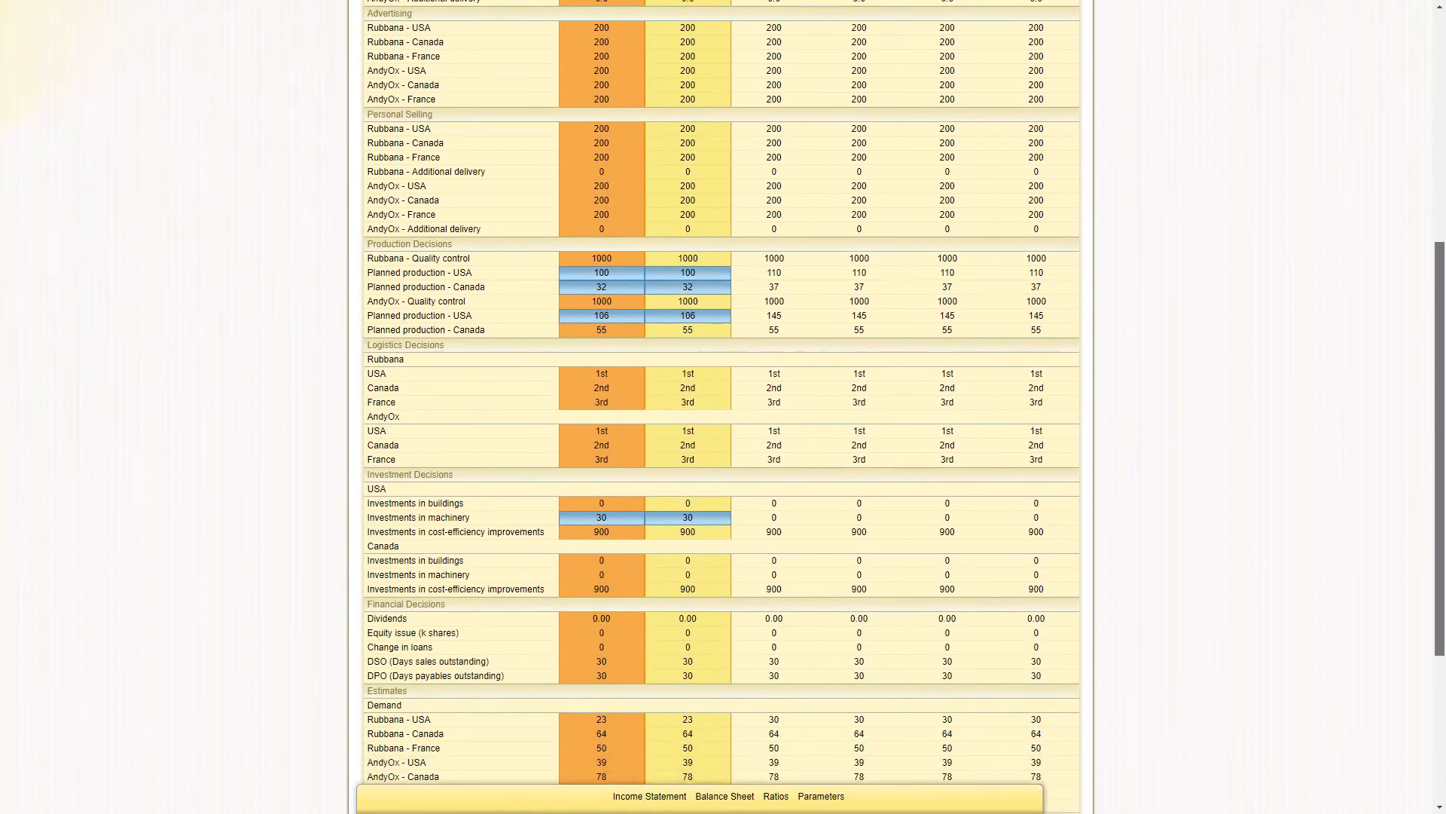
{"action": "scroll", "scroll_direction": "up", "scroll_amount": 3}
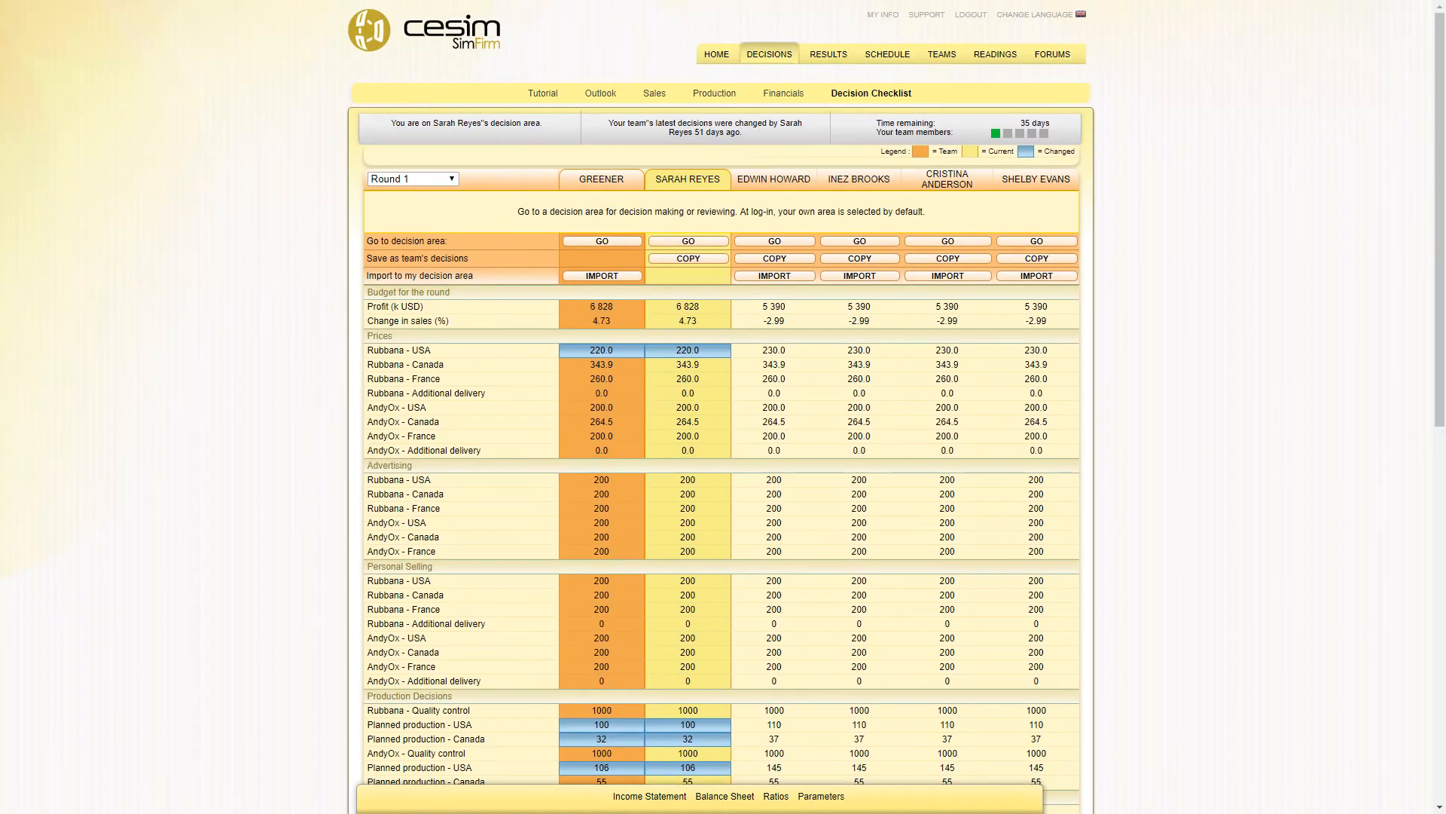
{"action": "scroll", "scroll_direction": "down", "scroll_amount": 3}
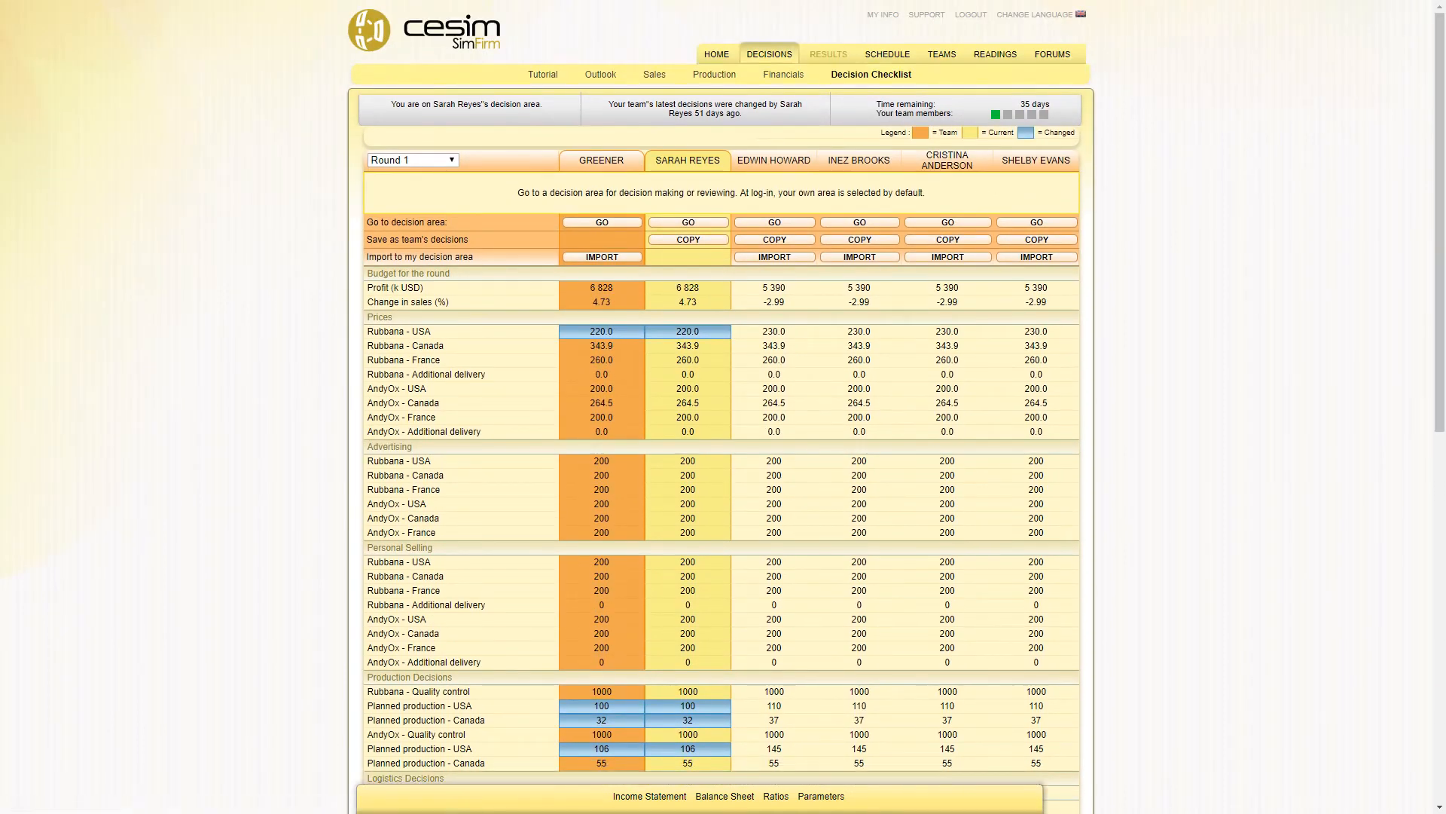
{"action": "left_click", "coordinate": [827, 53]}
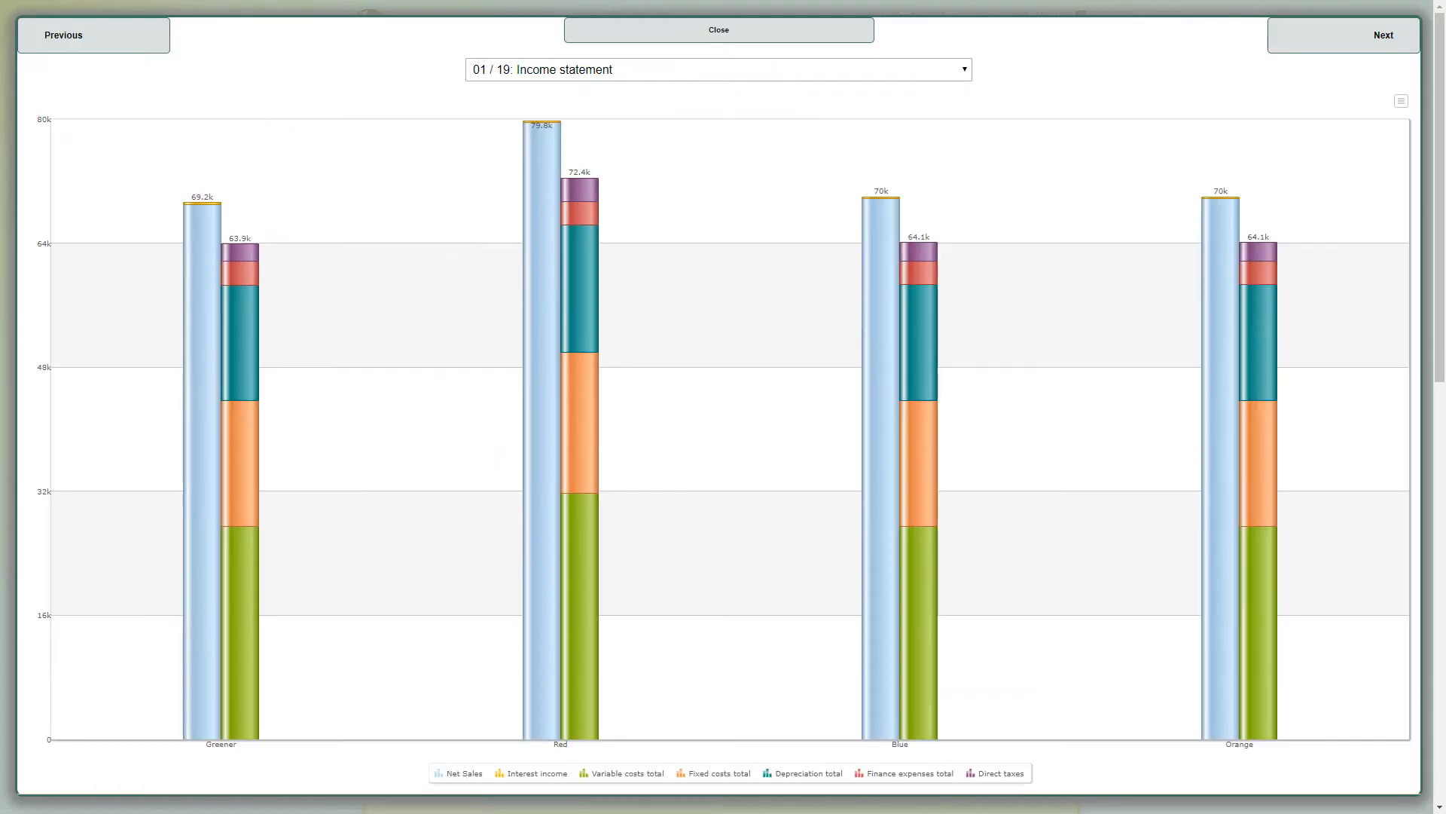
Advance through the balance sheet and cash flow slides, then close to the Results Summary
{"action": "left_click", "coordinate": [1384, 34]}
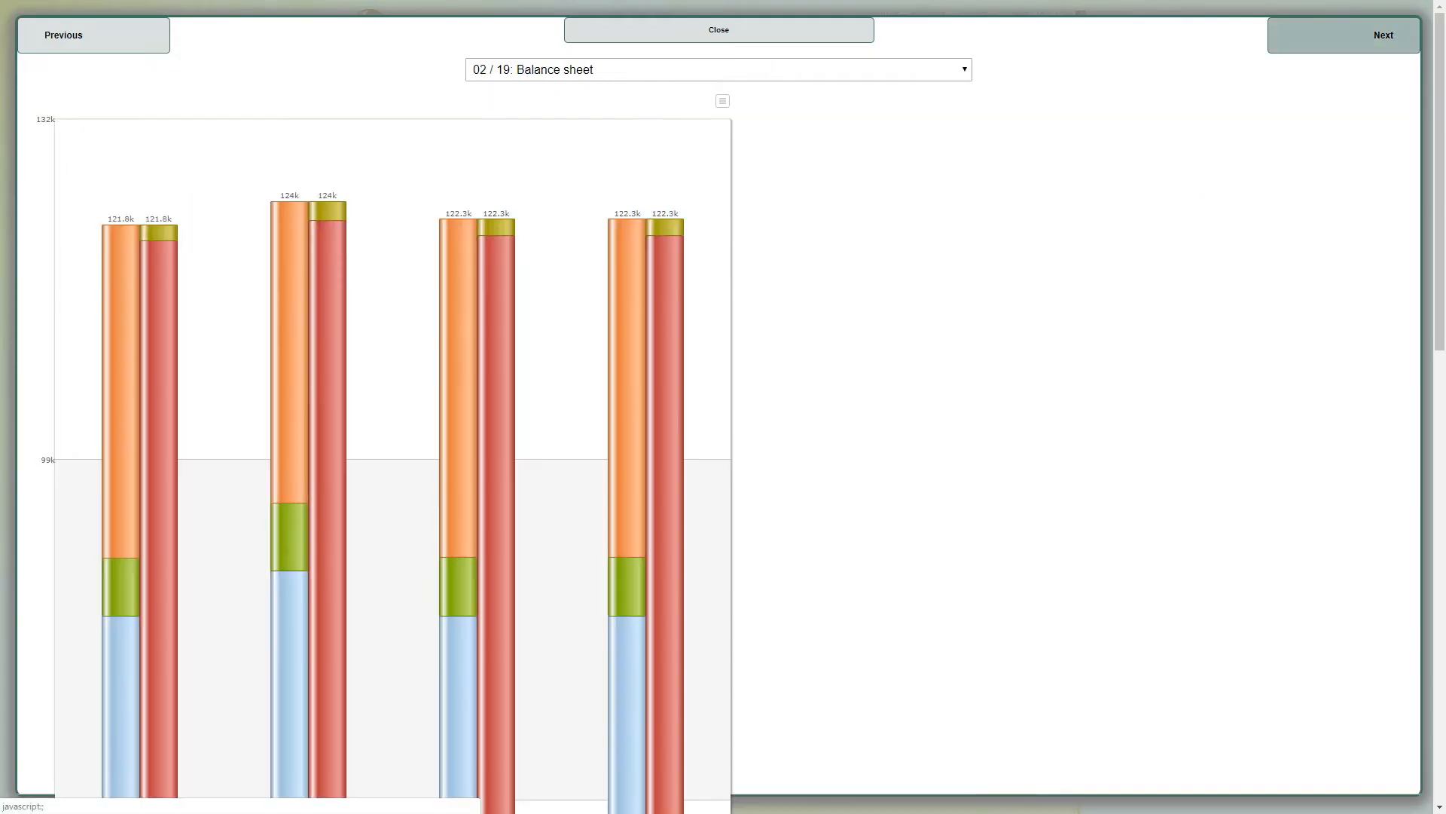
{"action": "left_click", "coordinate": [1383, 35]}
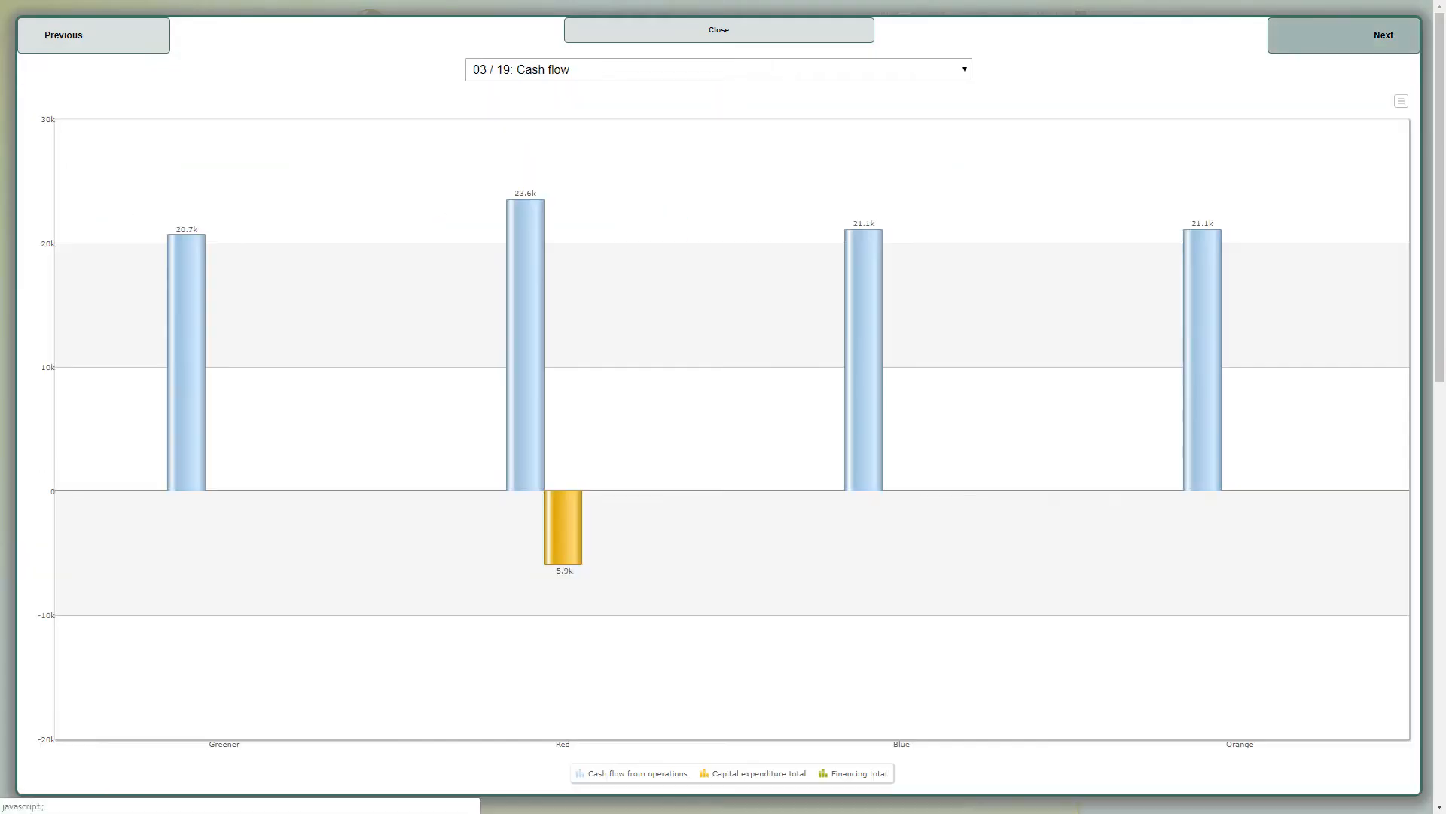
{"action": "left_click", "coordinate": [718, 29]}
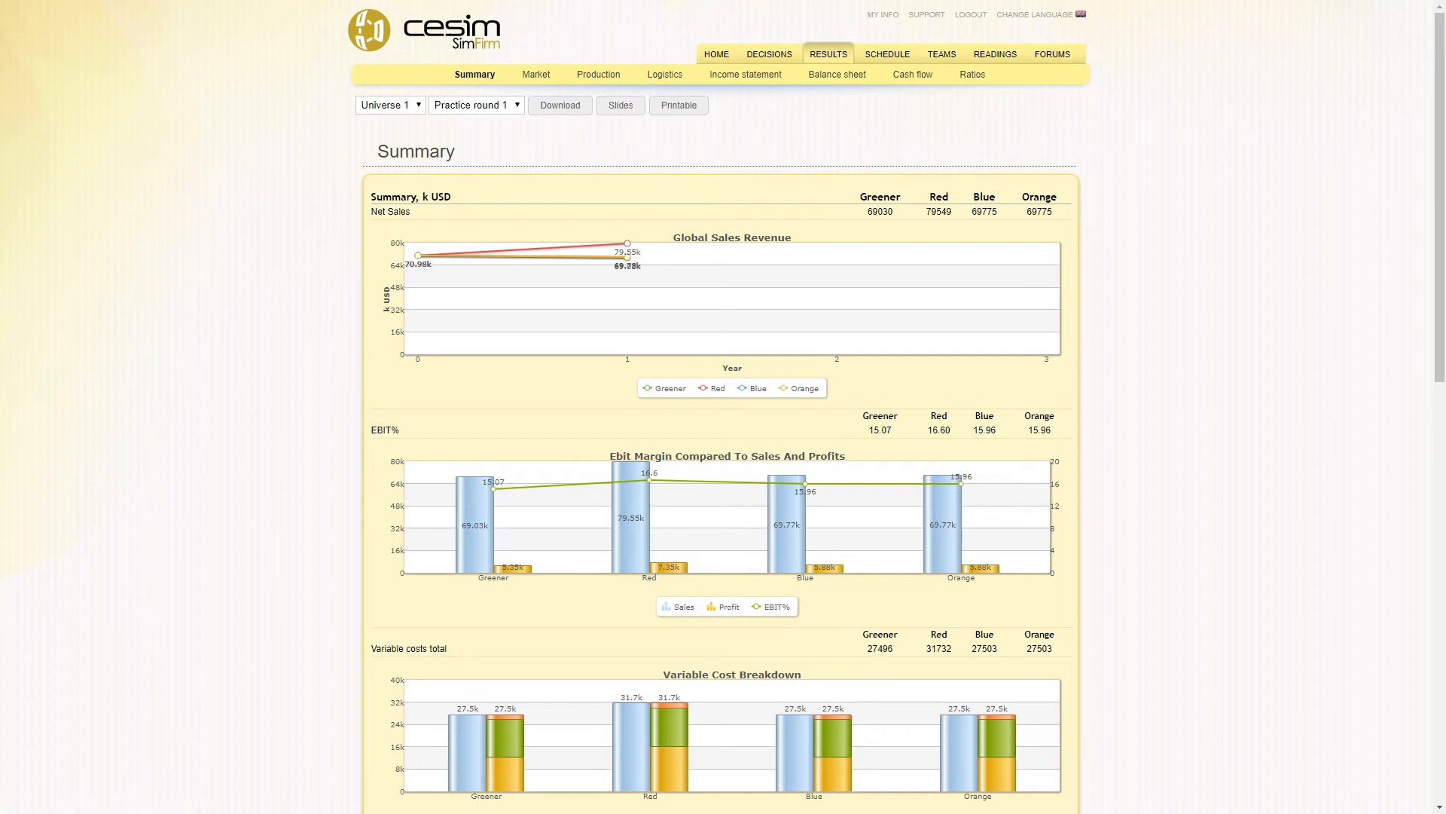
View market, production, logistics, income, balance, cash flow and ratio reports, then the Schedule
{"action": "left_click", "coordinate": [598, 74]}
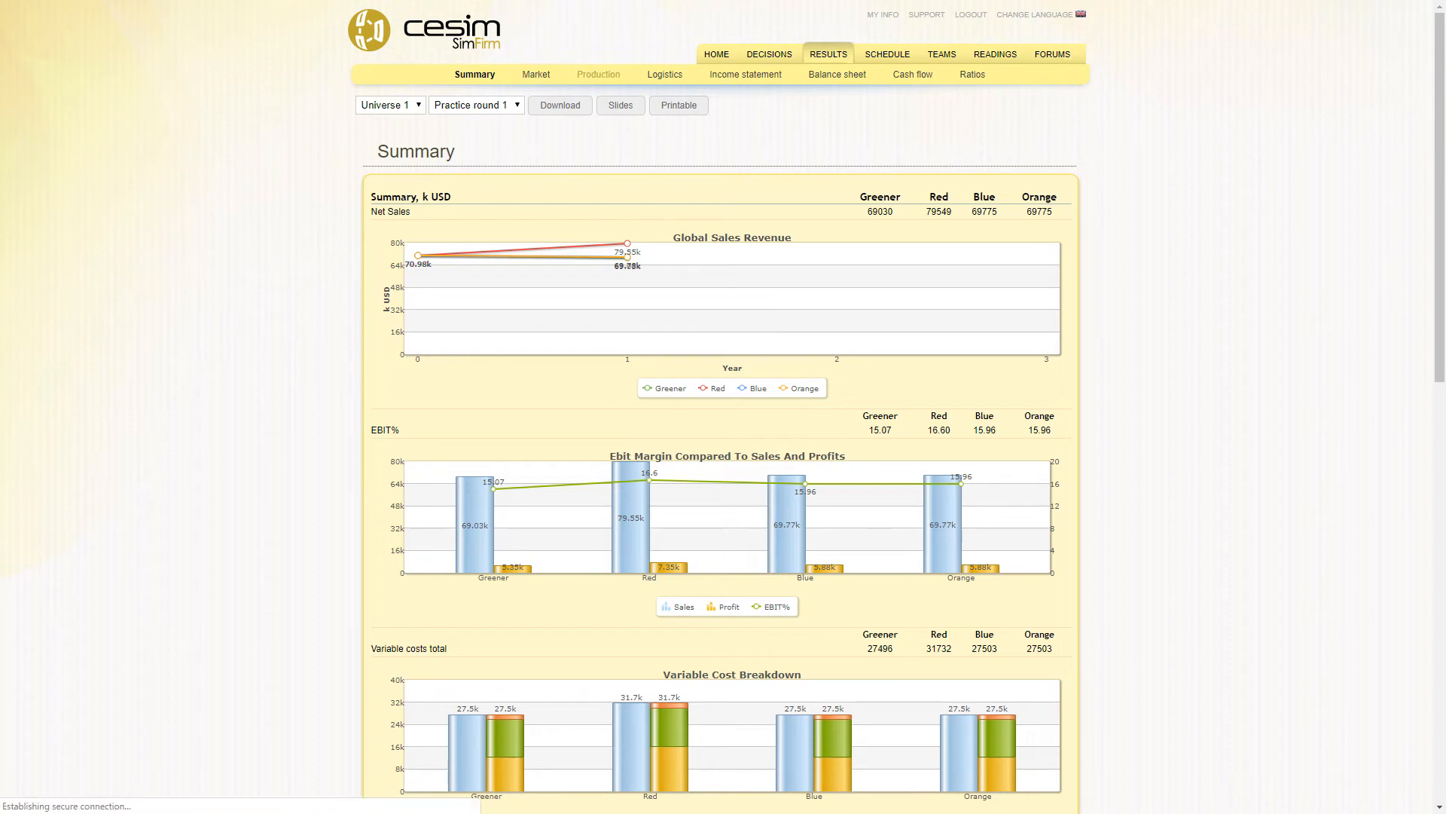
{"action": "left_click", "coordinate": [534, 74]}
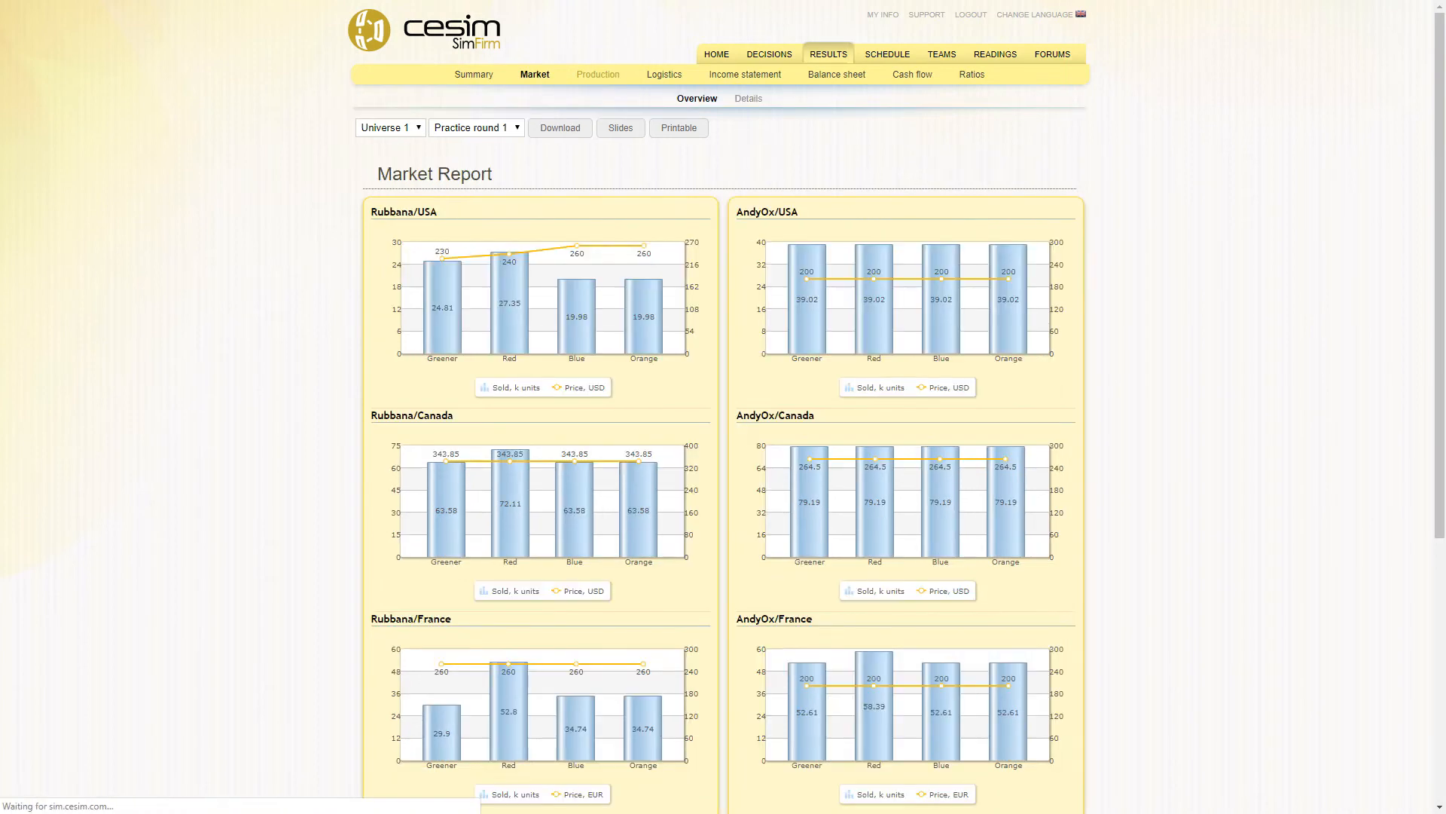
{"action": "left_click", "coordinate": [596, 74]}
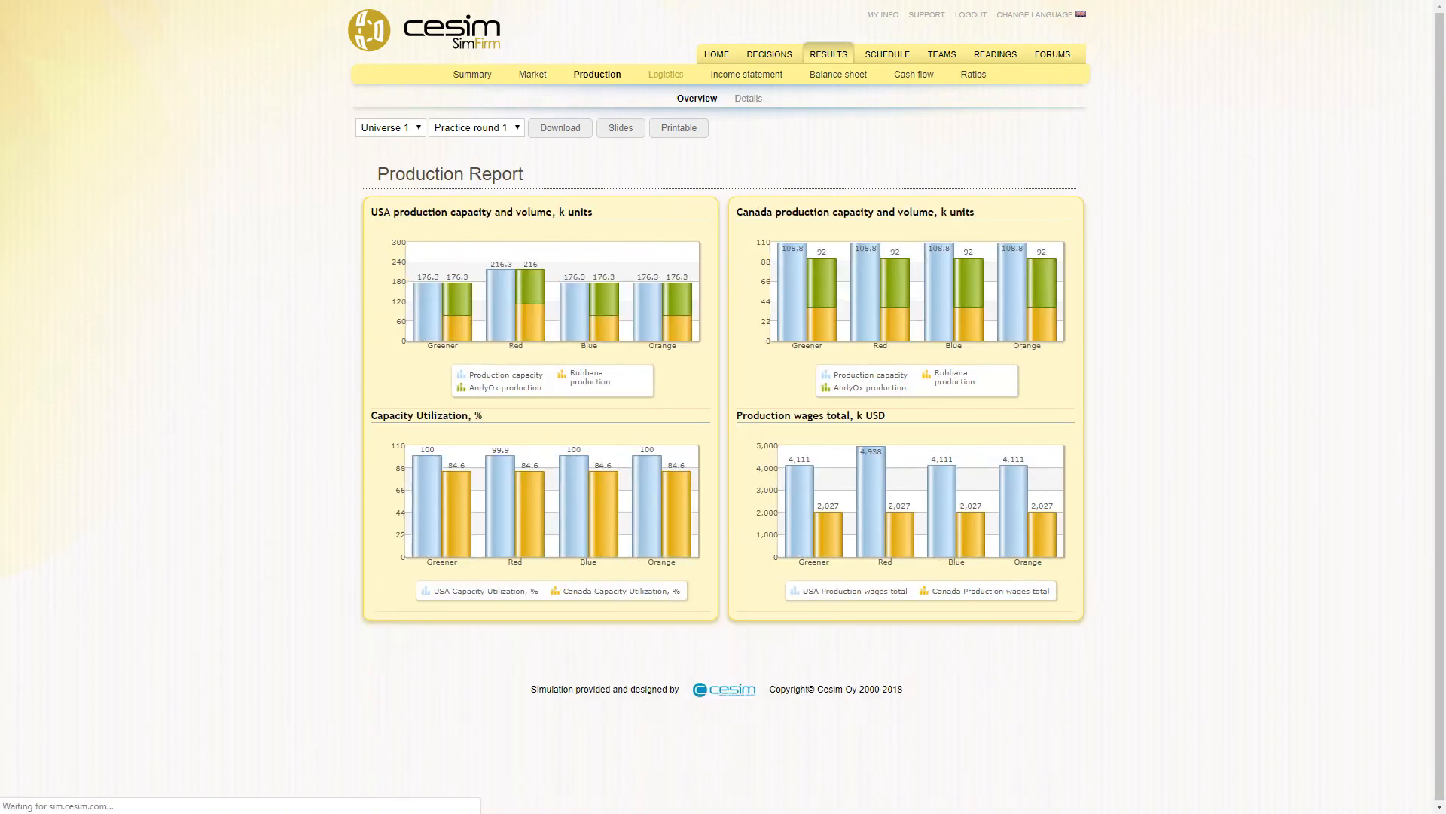
{"action": "left_click", "coordinate": [664, 75]}
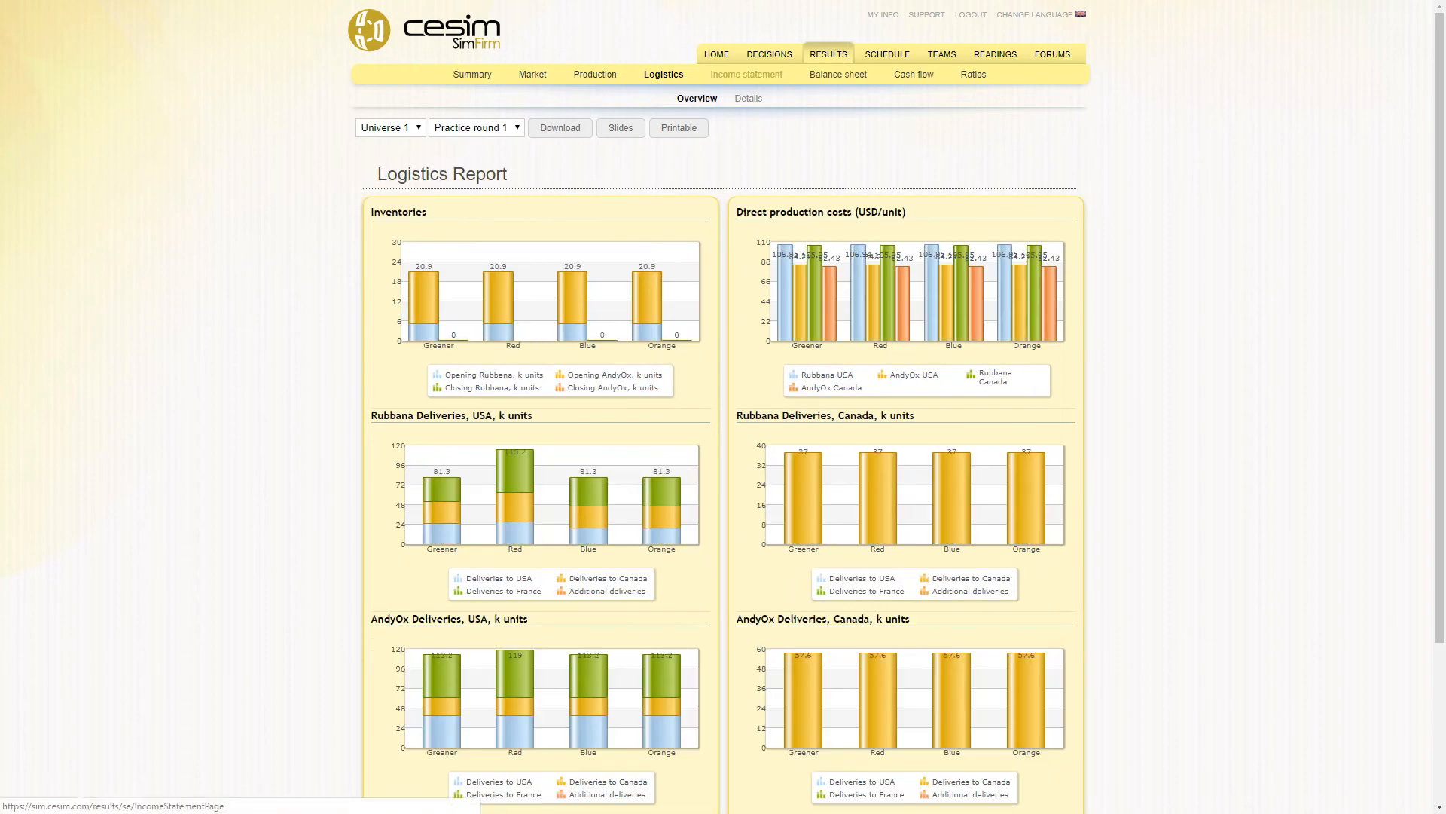
{"action": "left_click", "coordinate": [745, 74]}
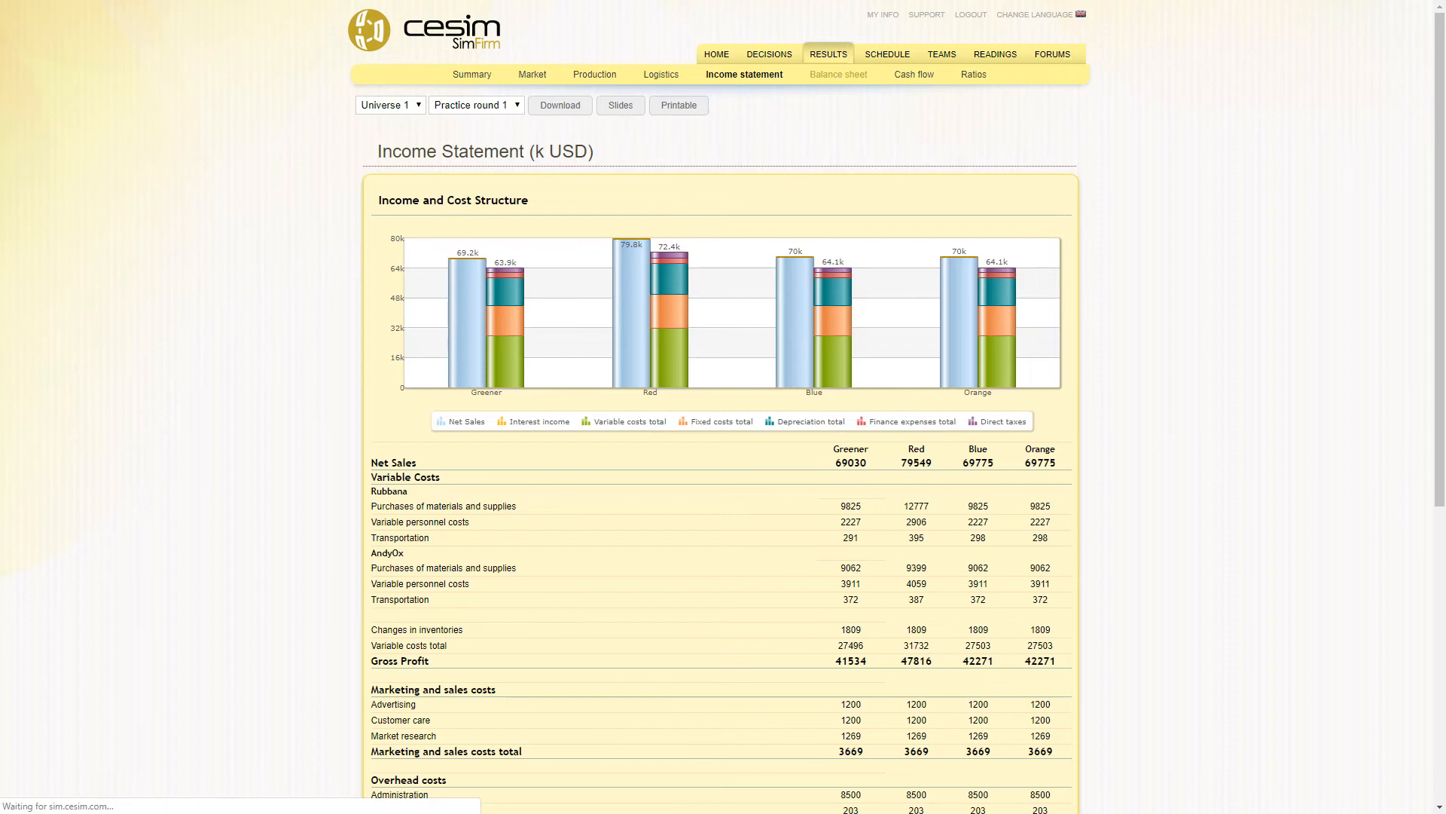
{"action": "left_click", "coordinate": [835, 75]}
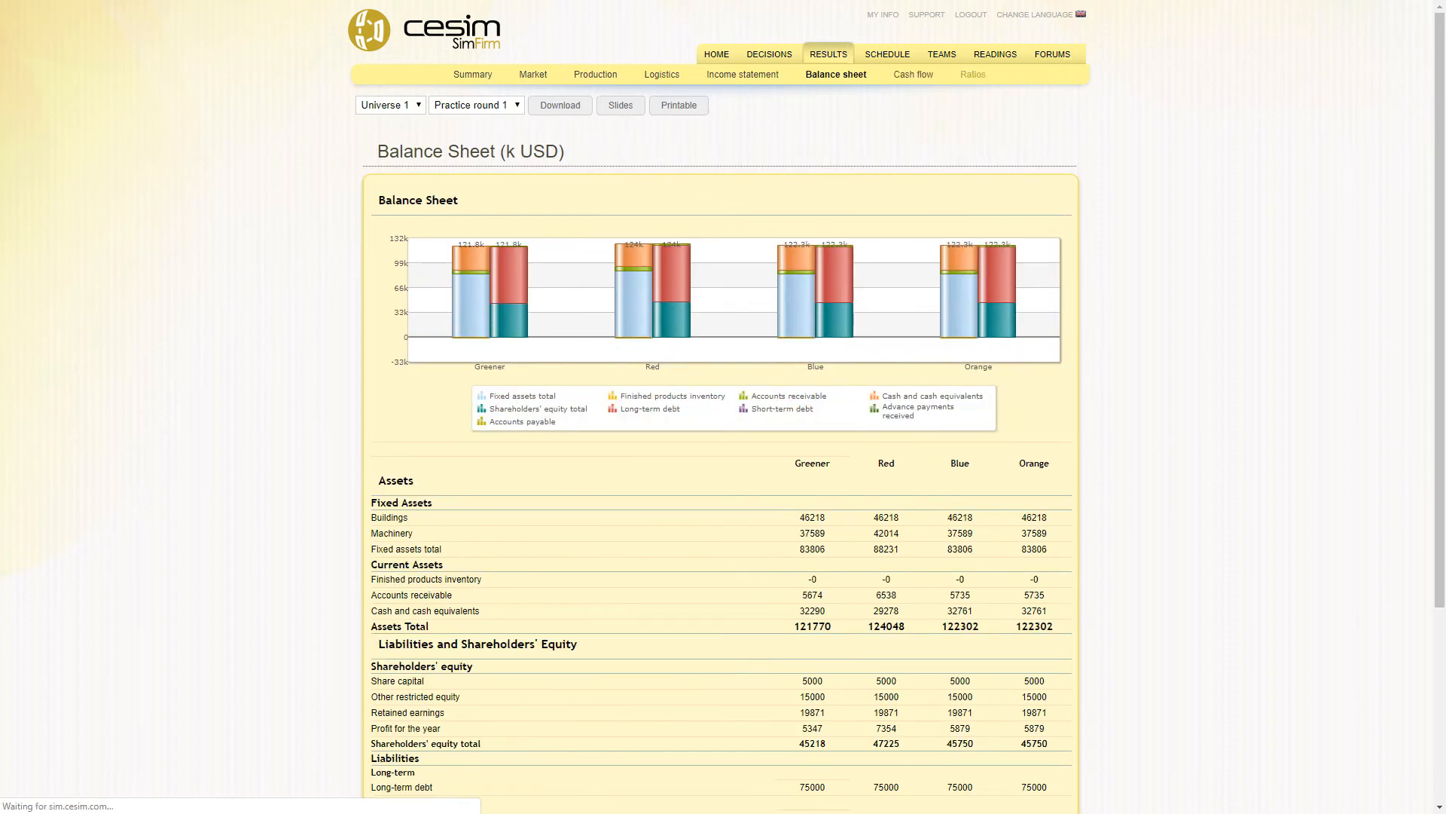
{"action": "left_click", "coordinate": [971, 75]}
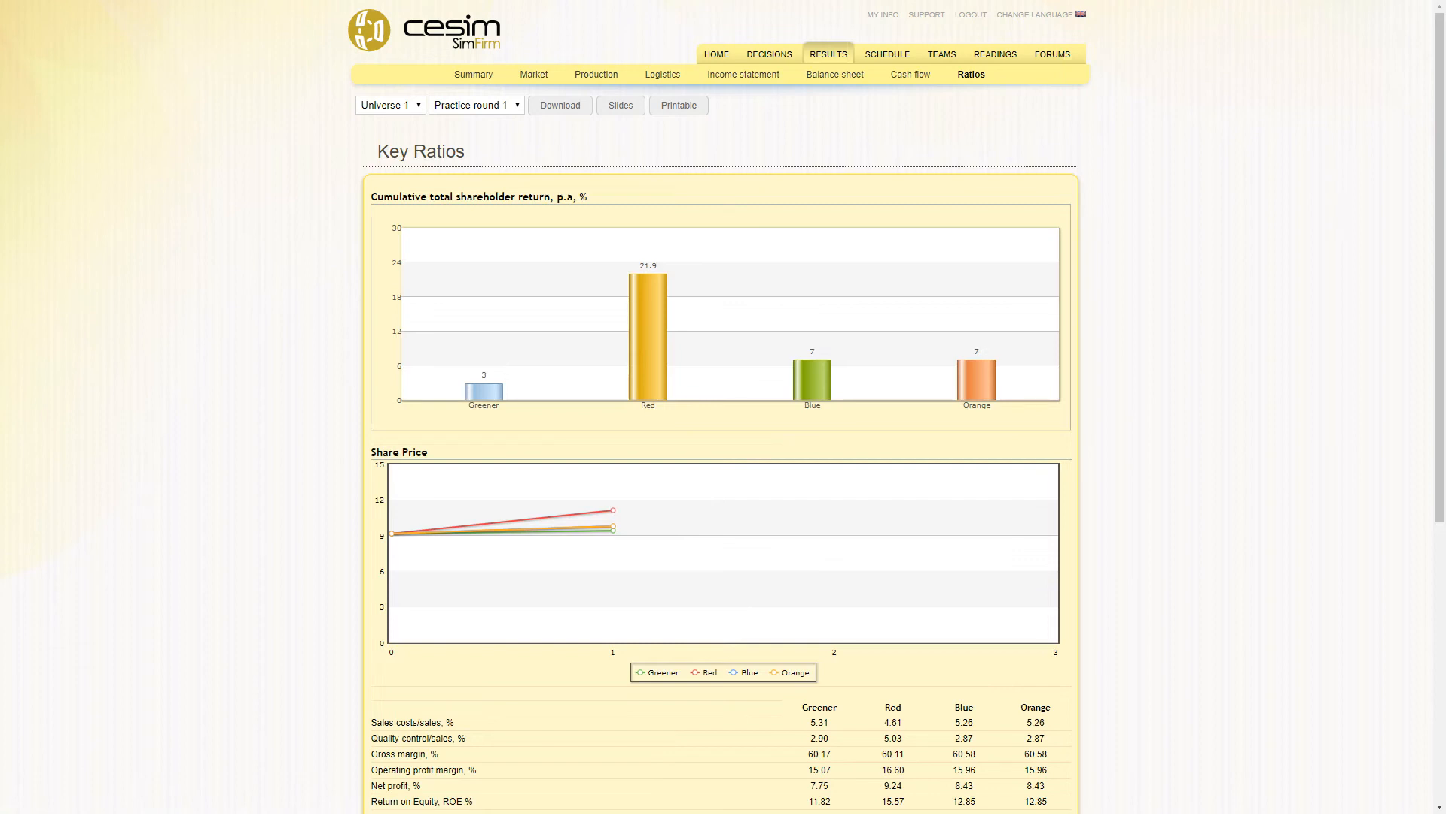
{"action": "left_click", "coordinate": [891, 53]}
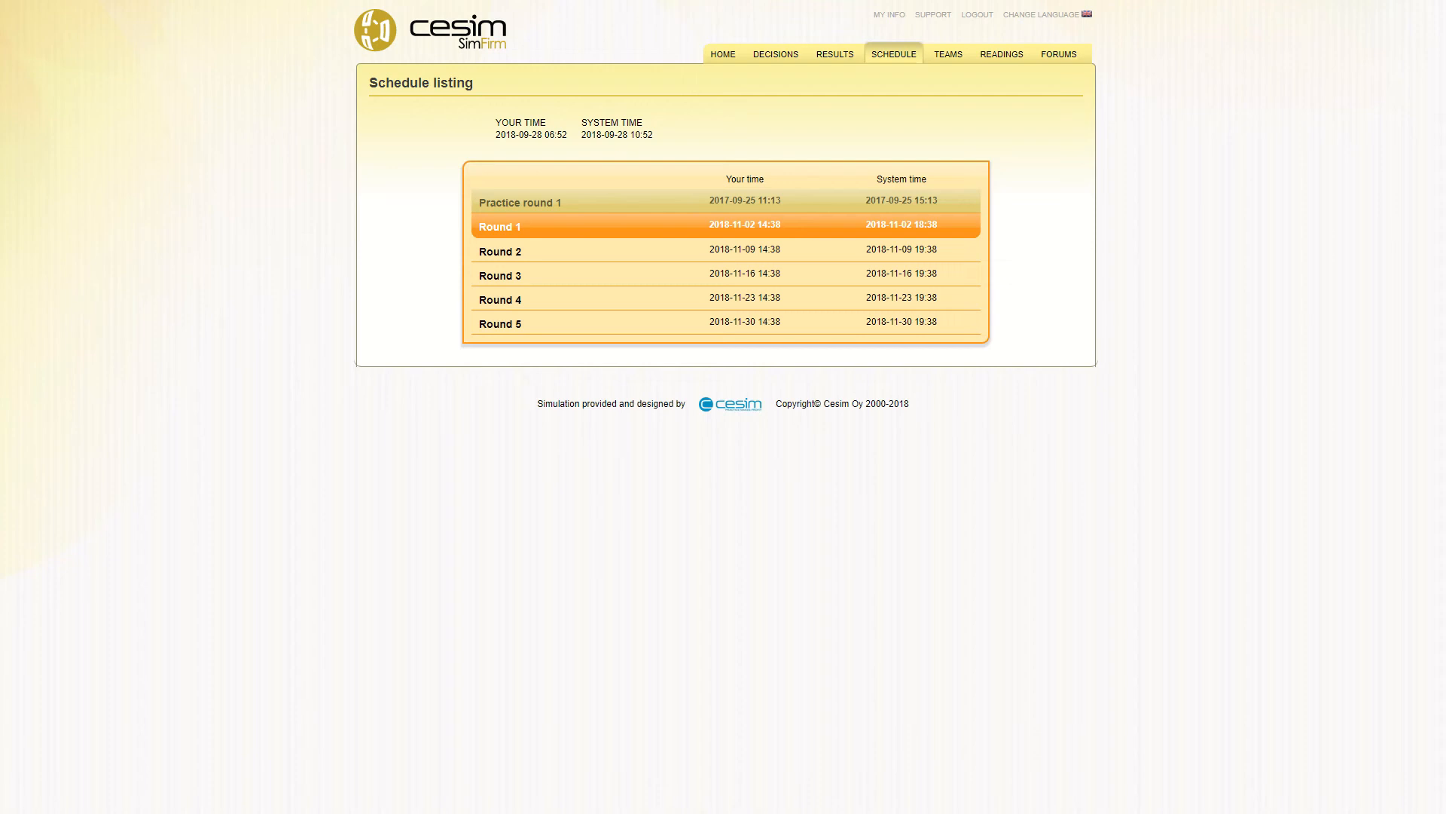
{"action": "mouse_move", "coordinate": [948, 54]}
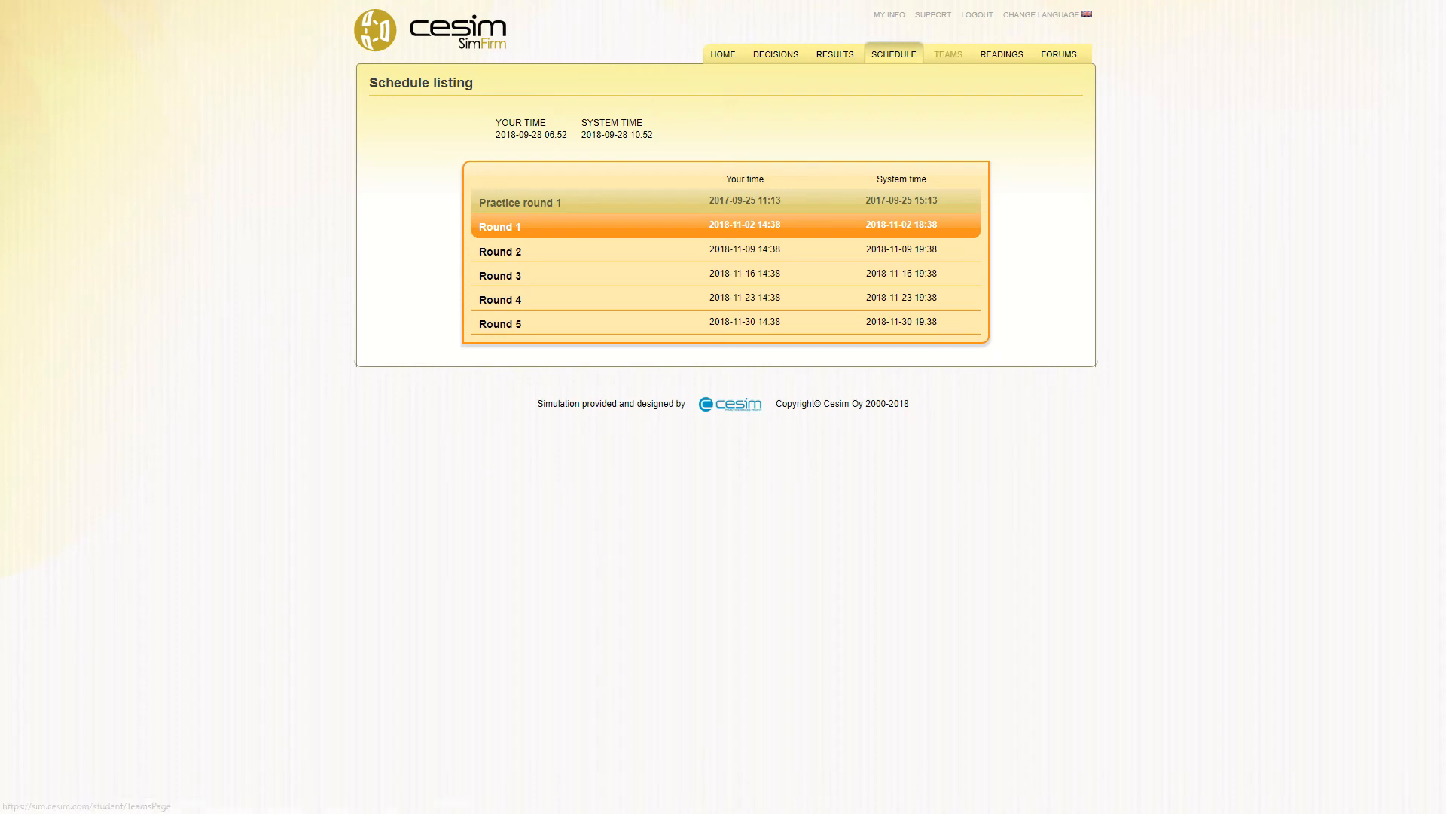
View the Greener, Red, Blue and Orange teams of Universe 1 with their members
{"action": "left_click", "coordinate": [948, 54]}
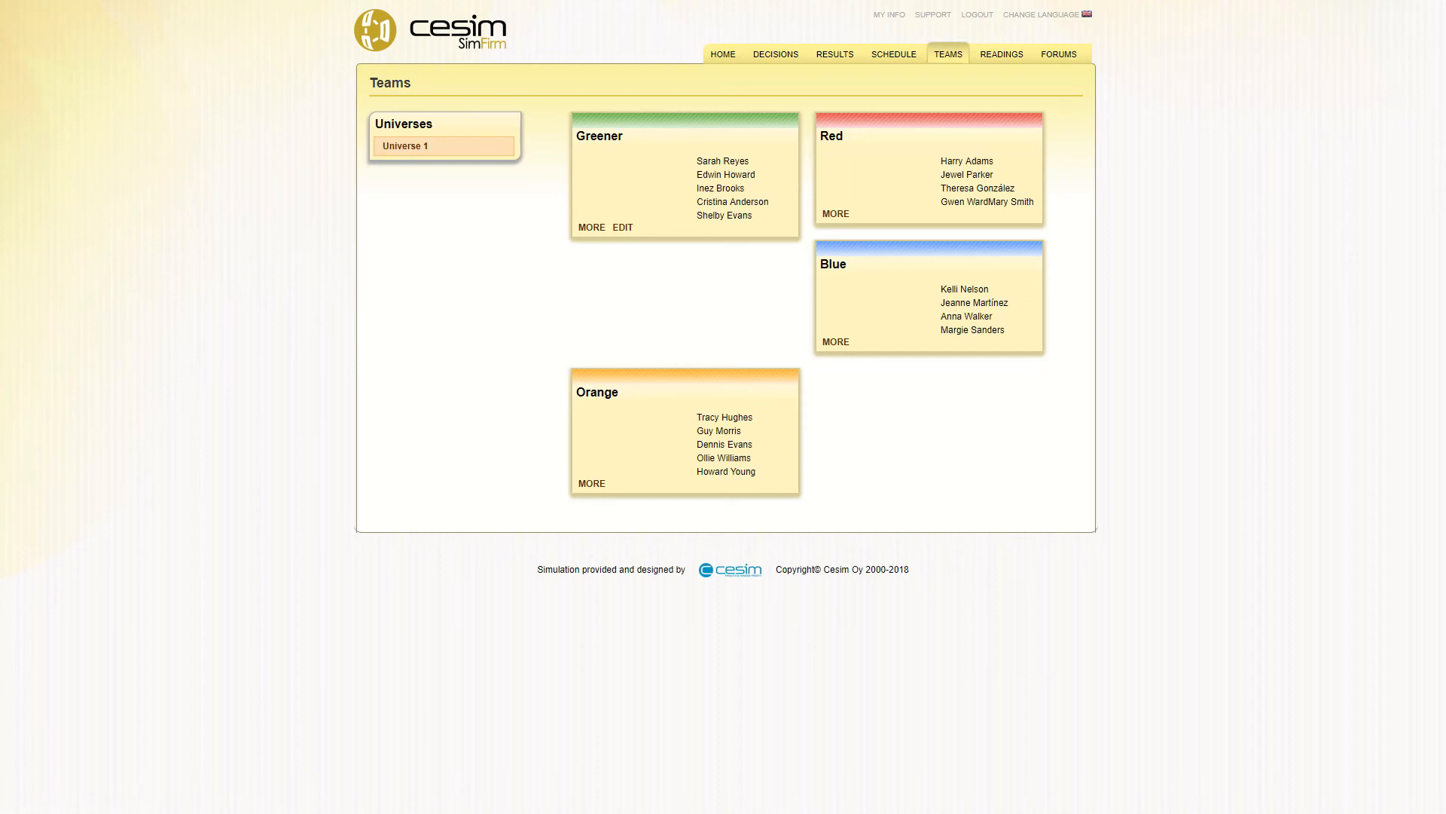
{"action": "mouse_move", "coordinate": [1001, 53]}
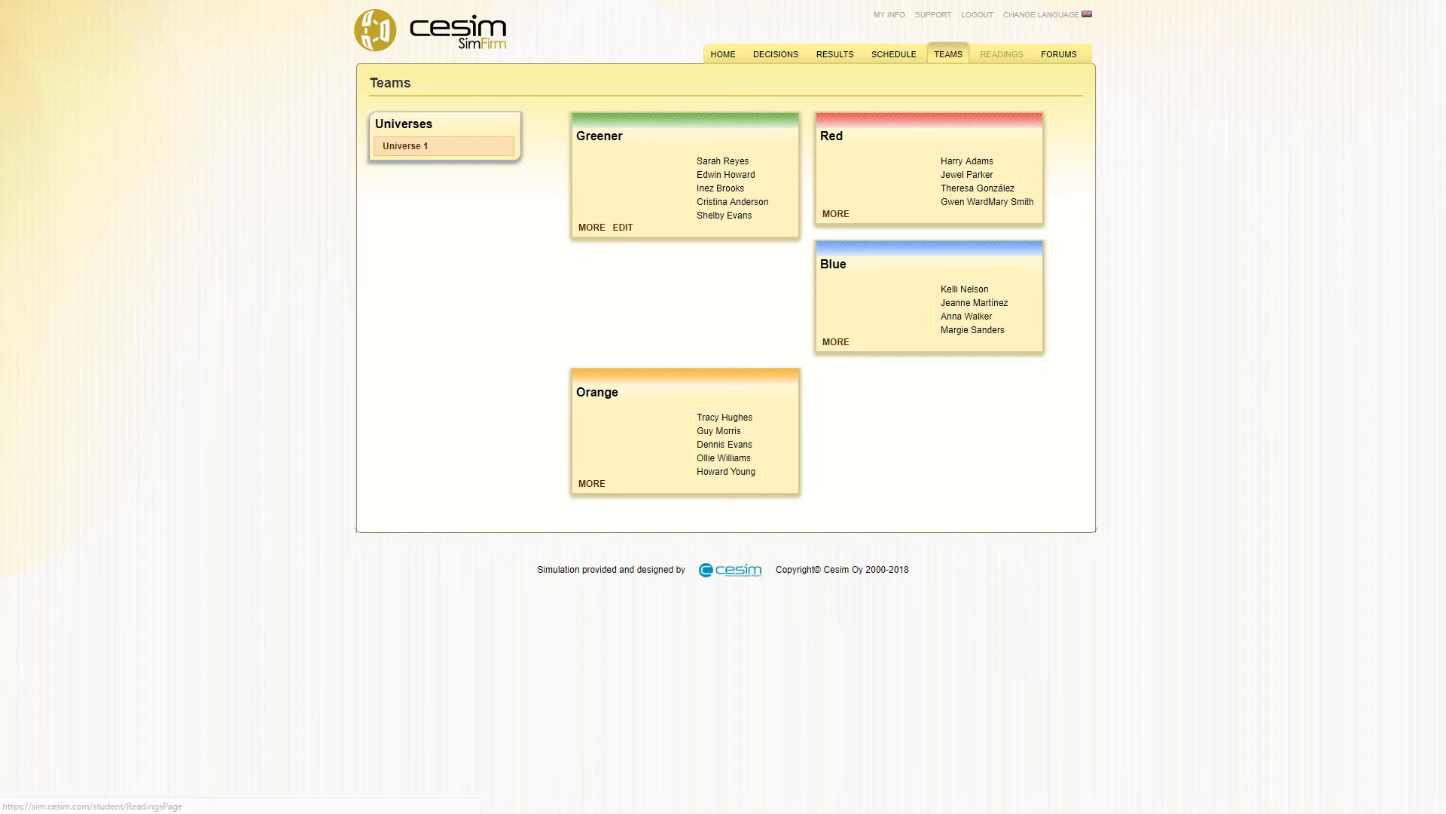
Show the Readings page with the decision-making instructions and case description downloads
{"action": "left_click", "coordinate": [1001, 53]}
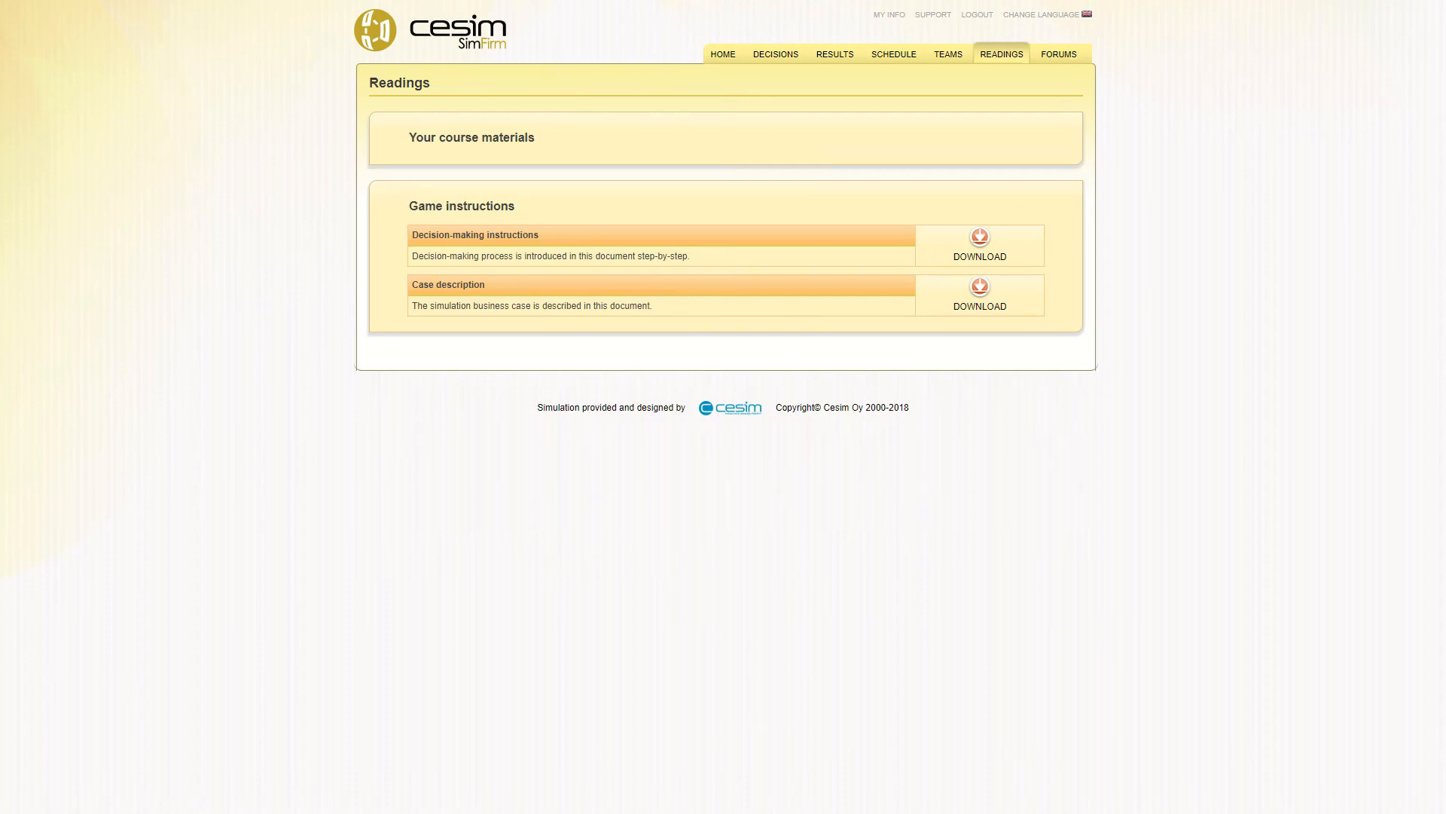
Open Forums, view the course-wide forum, then return to the Team Greener forum
{"action": "left_click", "coordinate": [1058, 53]}
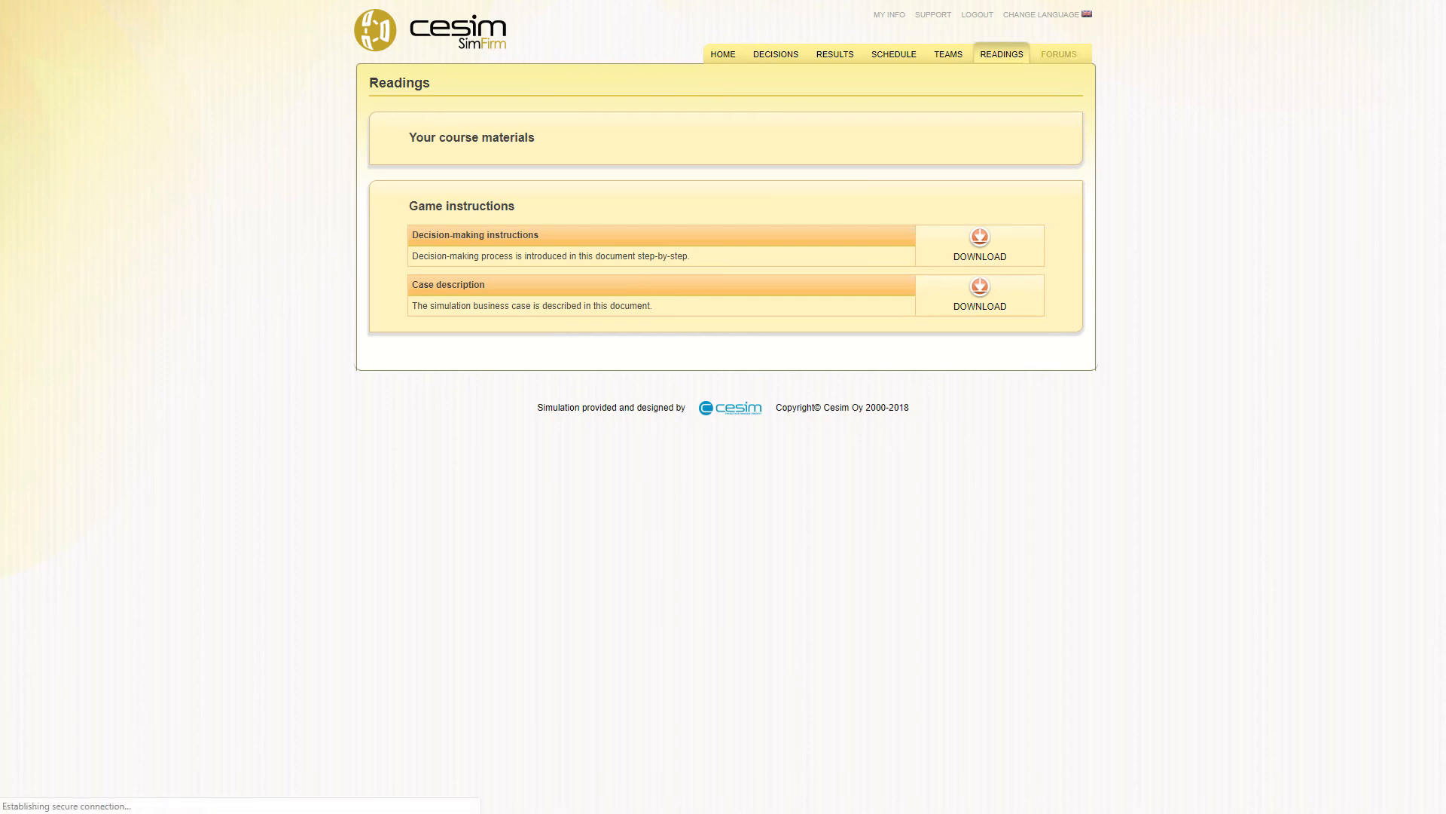
{"action": "left_click", "coordinate": [1057, 54]}
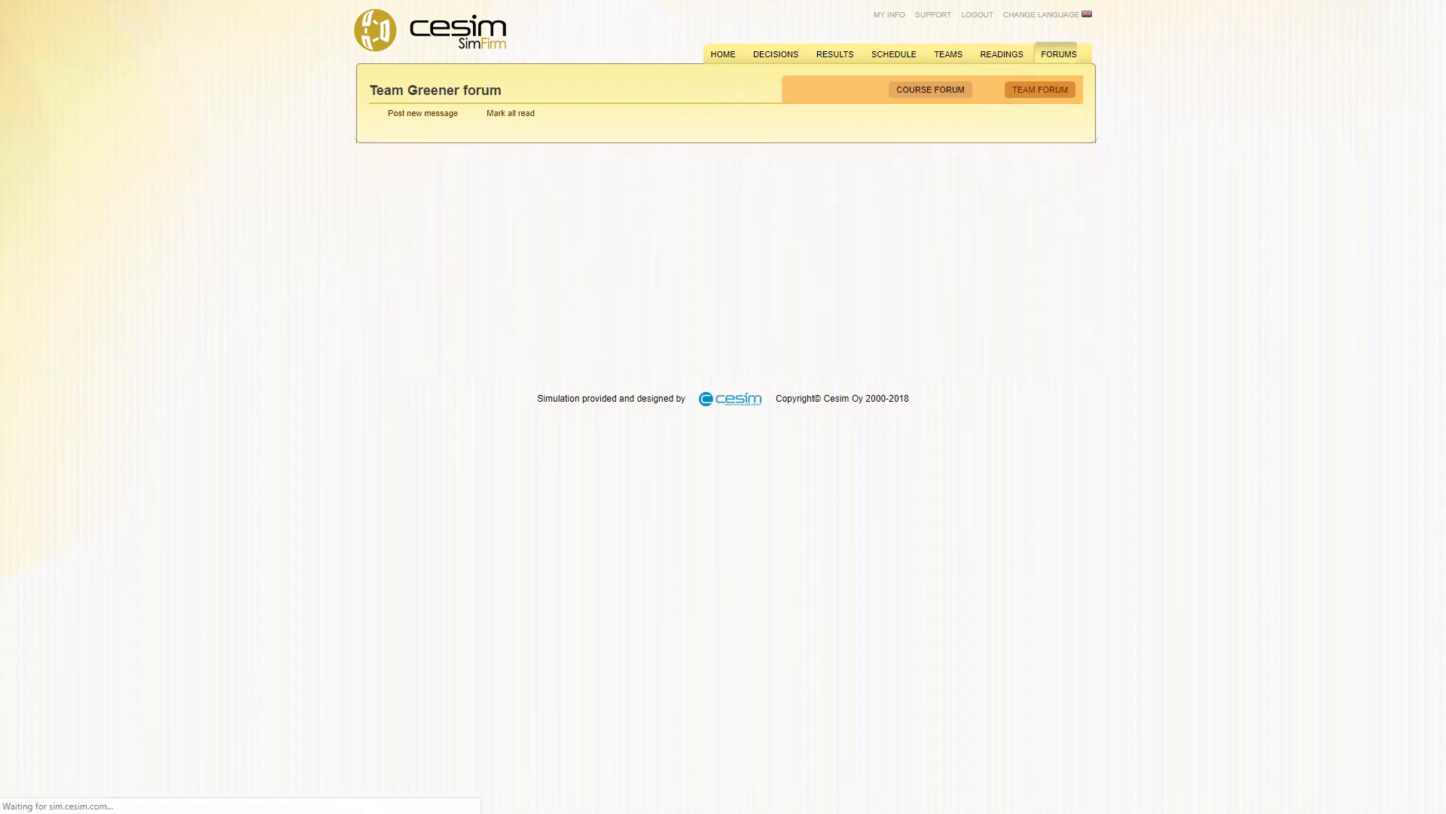
{"action": "left_click", "coordinate": [929, 89]}
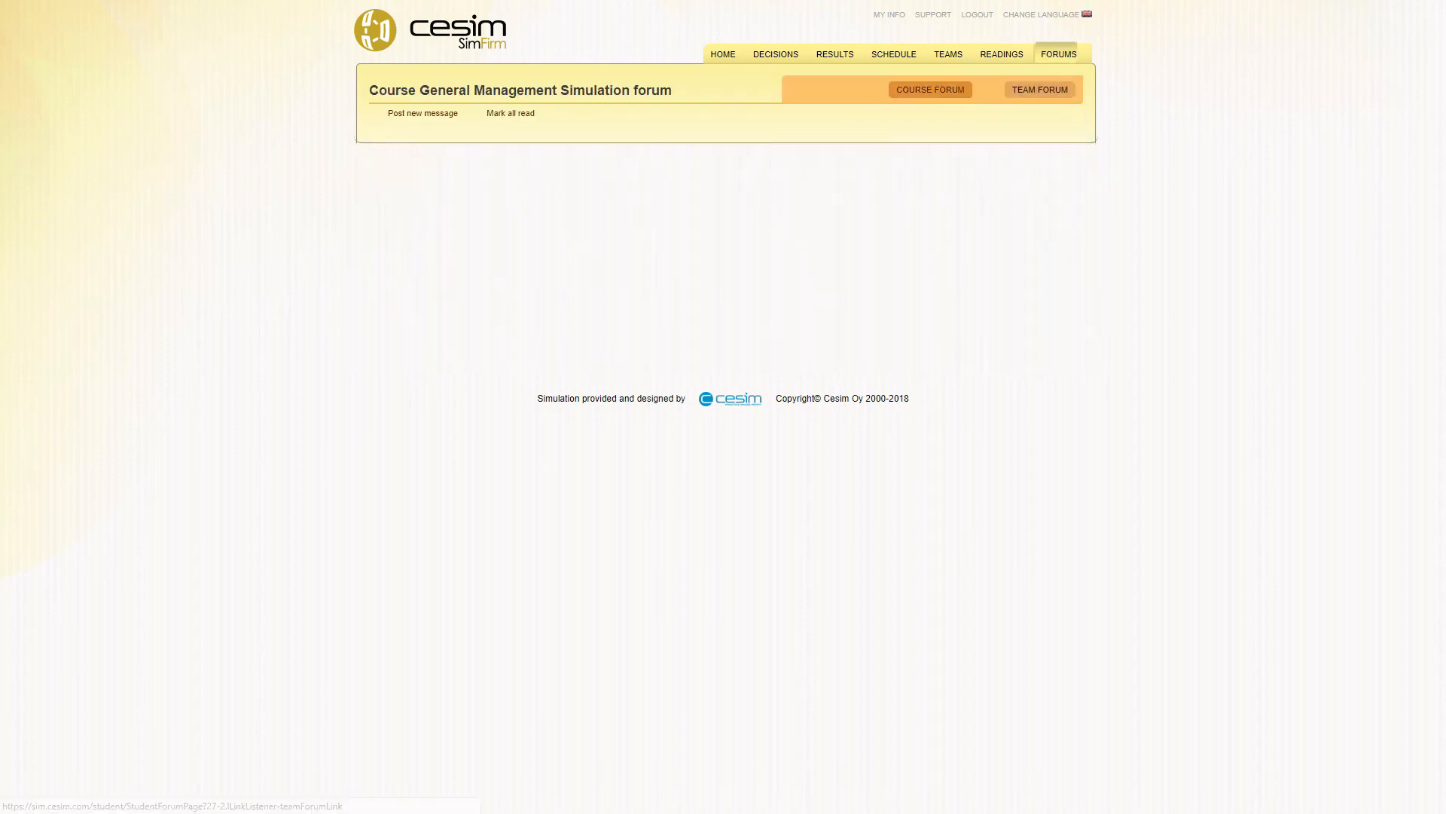
{"action": "left_click", "coordinate": [1039, 90]}
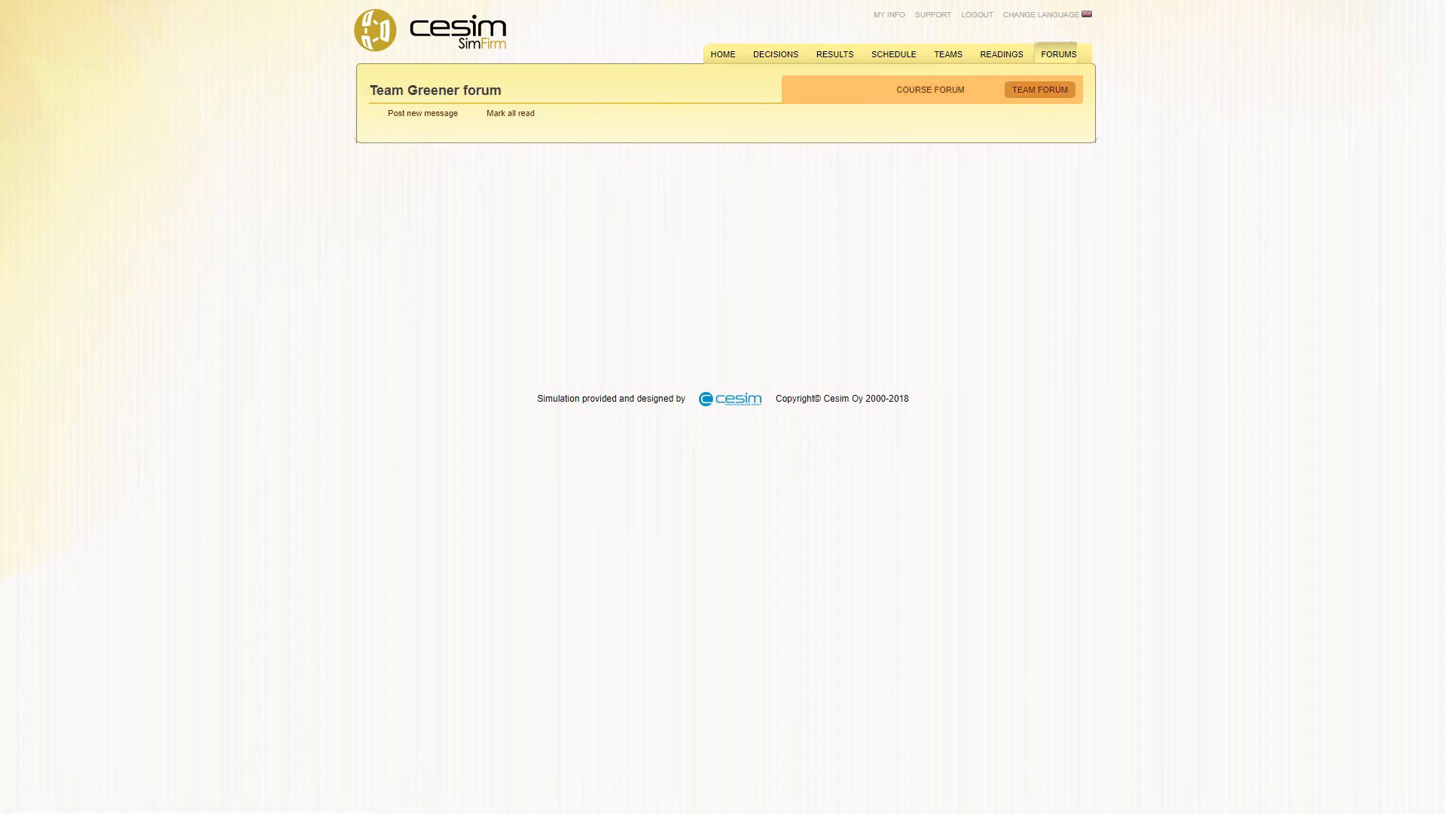